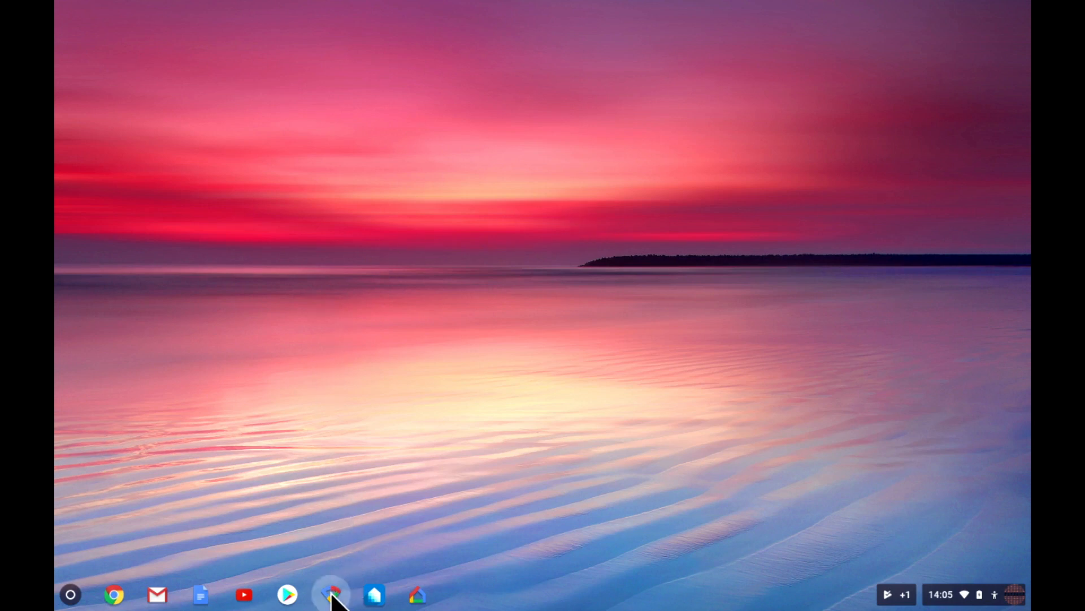
- Launch Google Wifi and go to the network's shortcuts and settings page
click(330, 595)
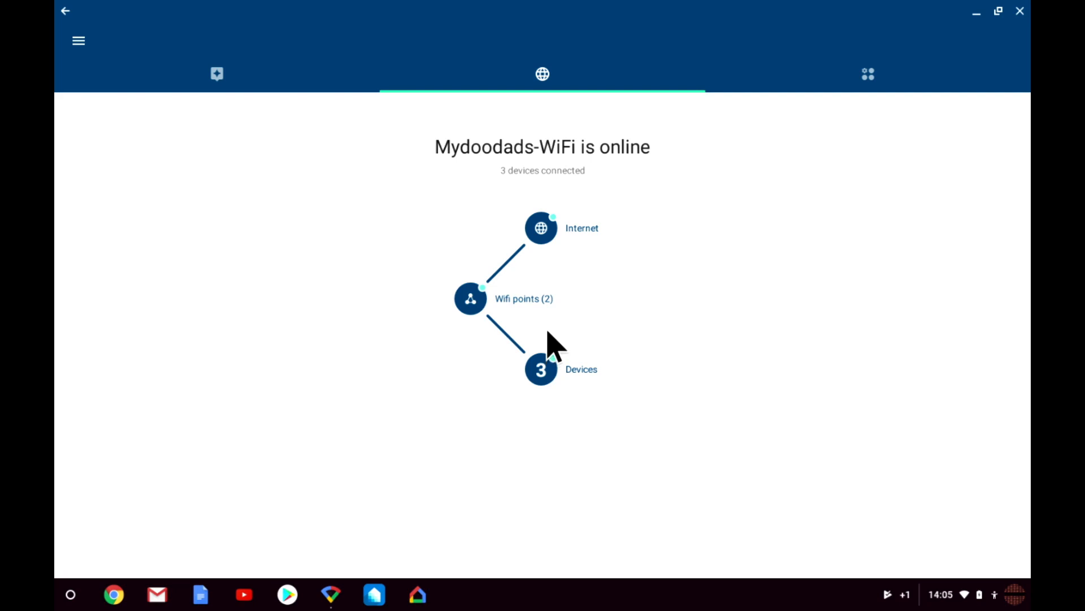
mouse_move(554, 349)
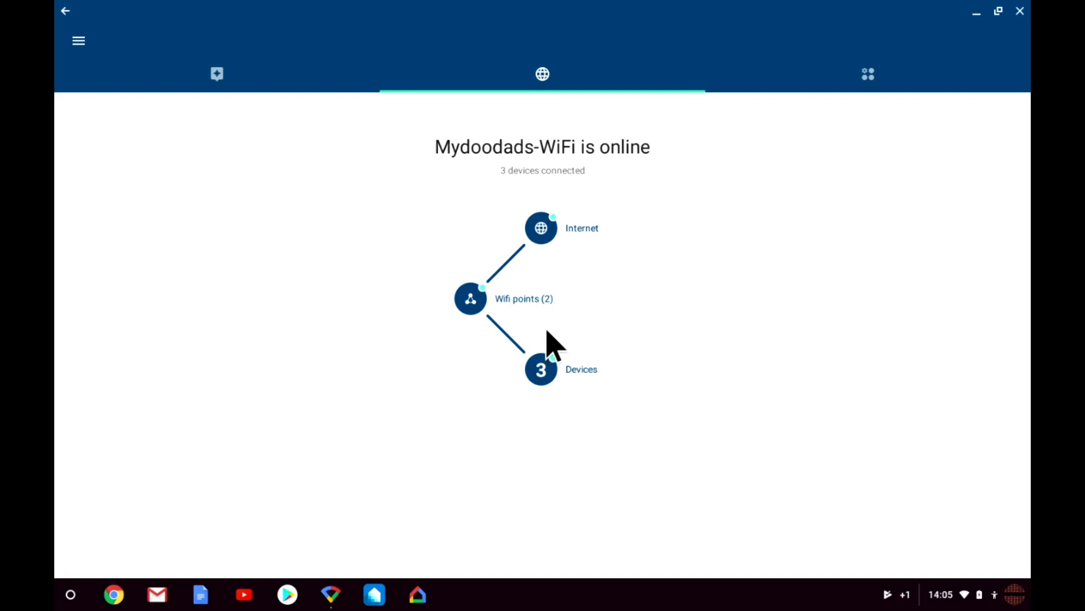
mouse_move(863, 128)
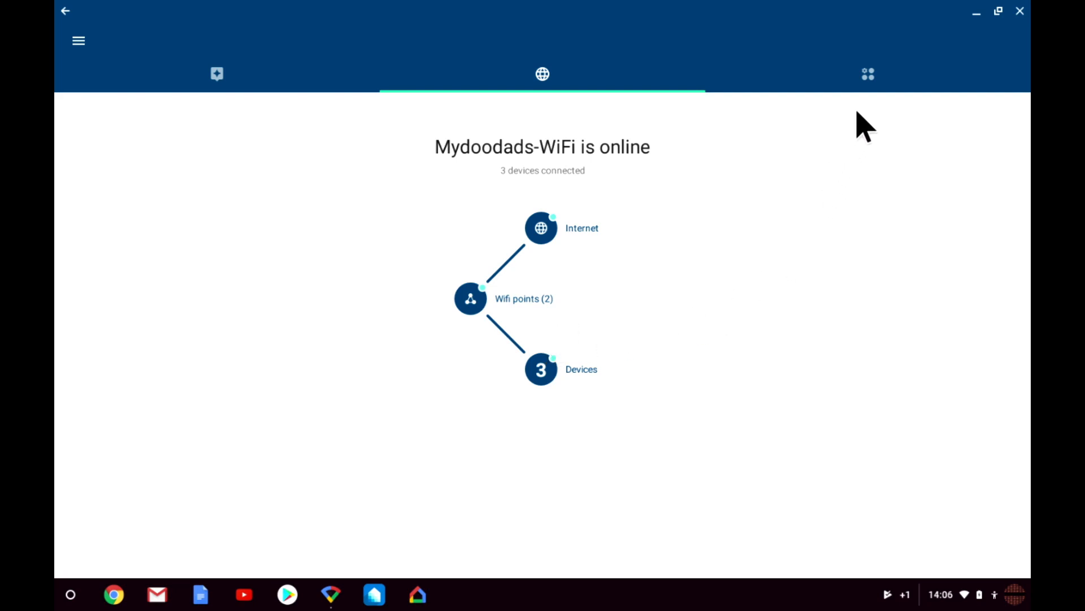
click(867, 74)
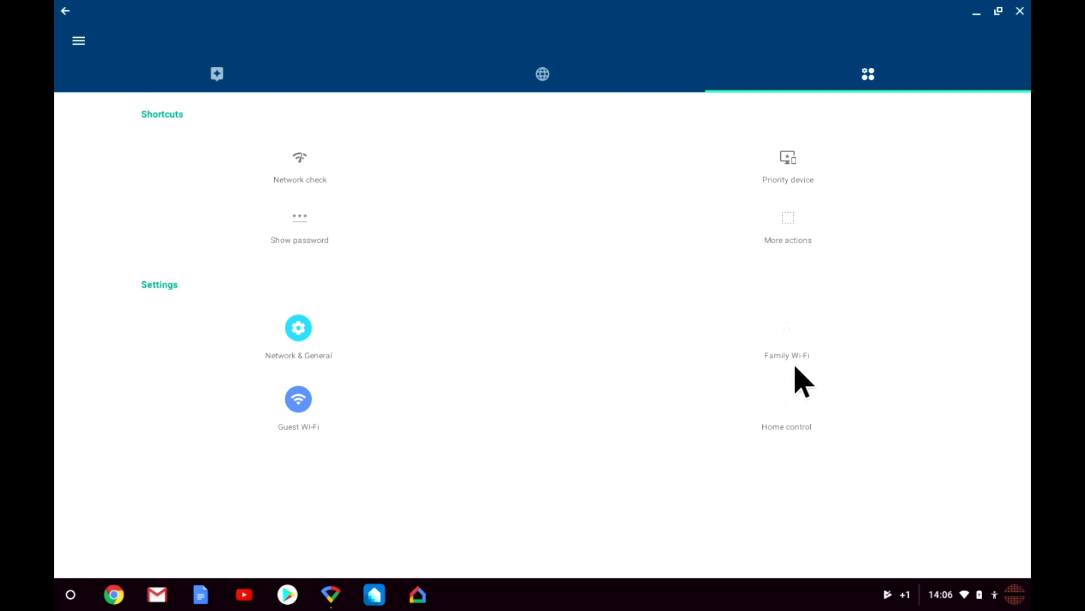
mouse_move(811, 383)
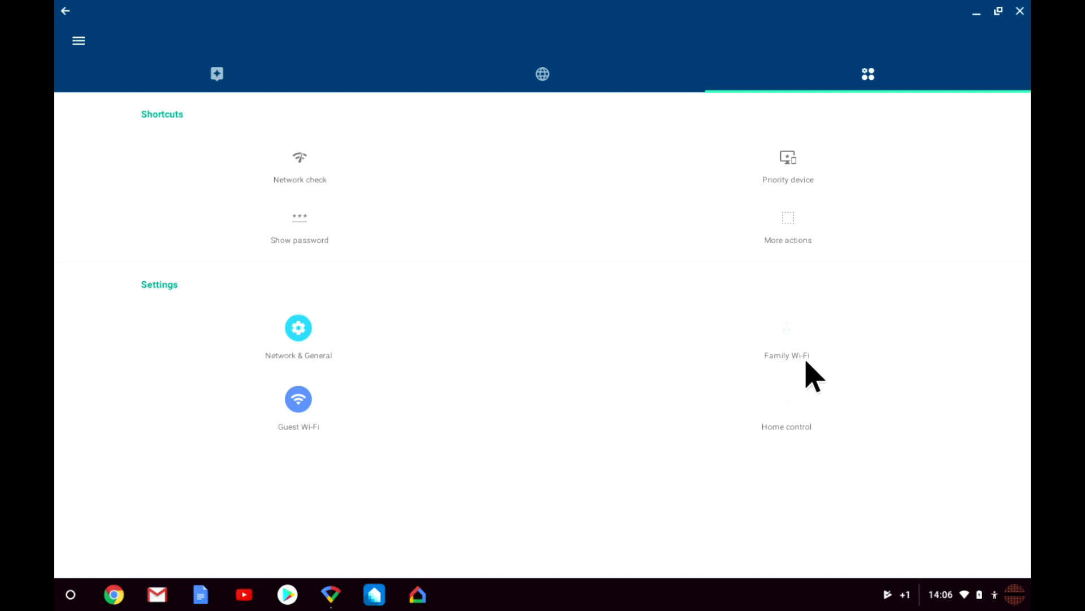
- Open Family Wi-Fi and start its setup
click(787, 355)
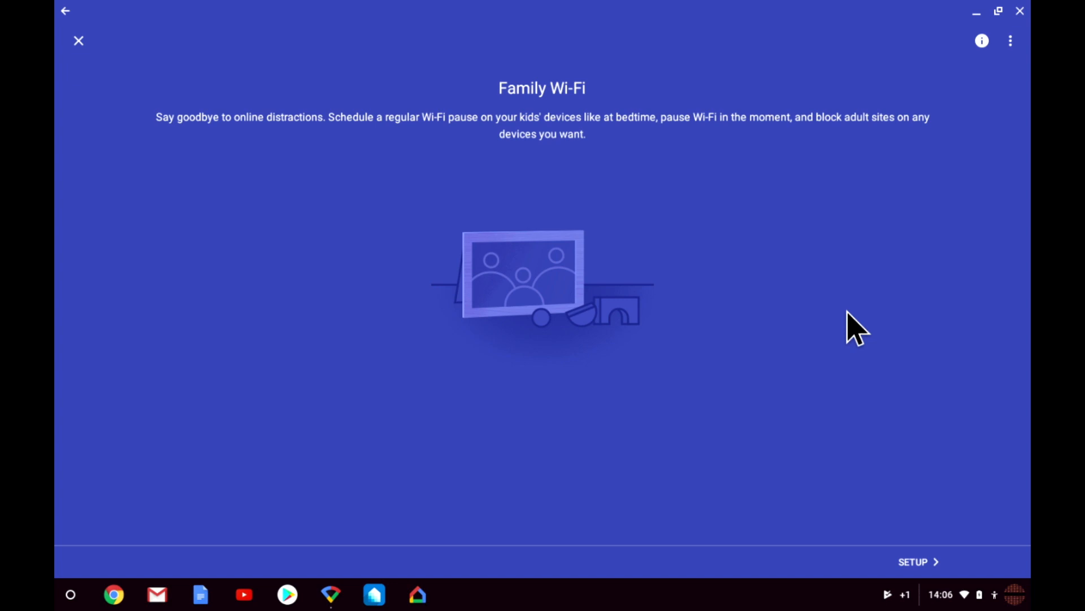
mouse_move(913, 412)
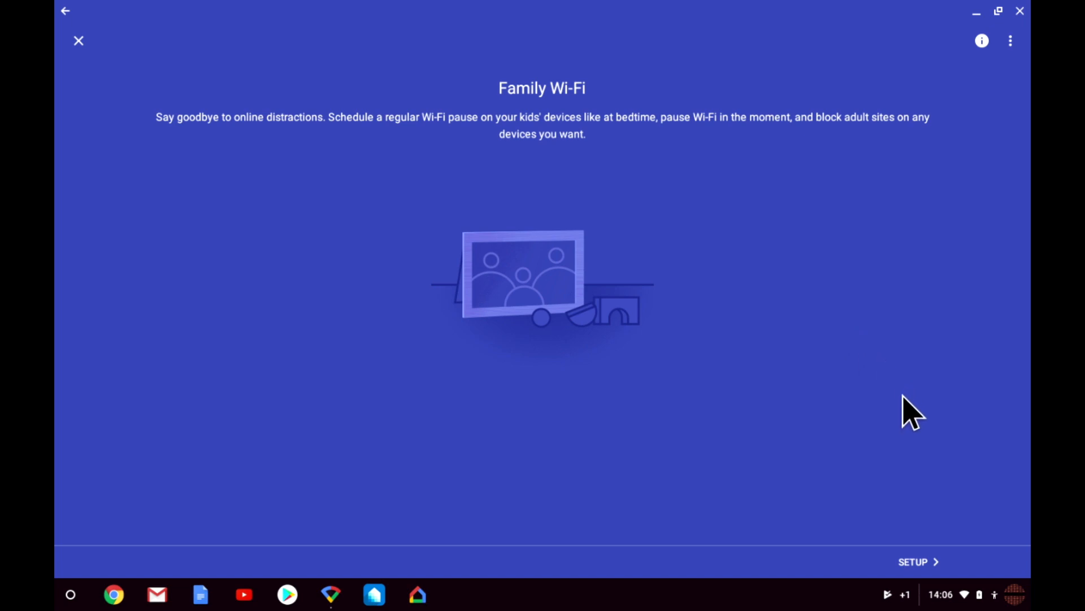
click(917, 562)
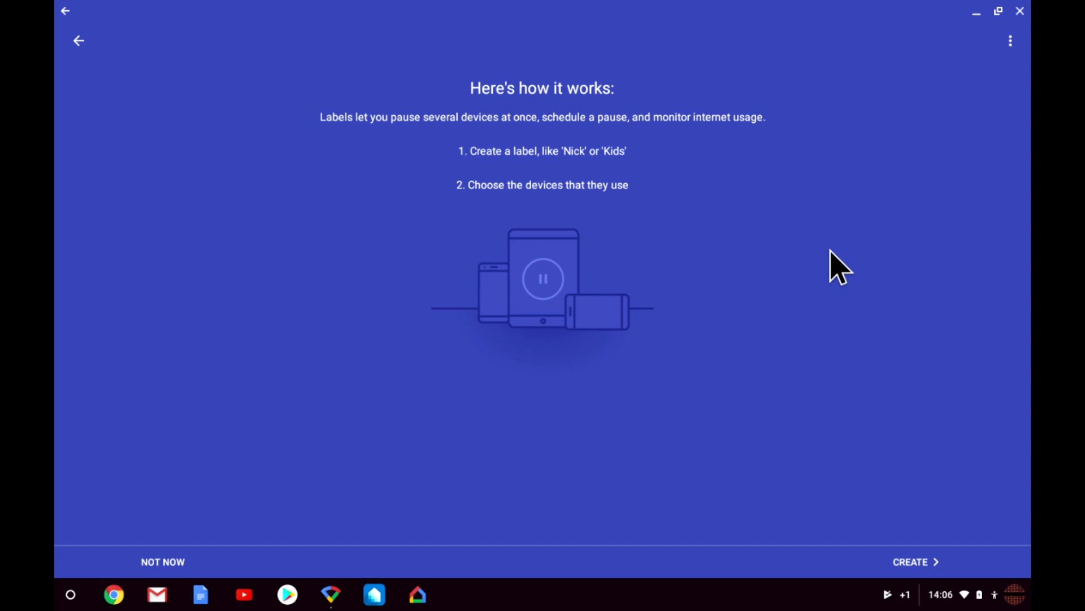
mouse_move(852, 306)
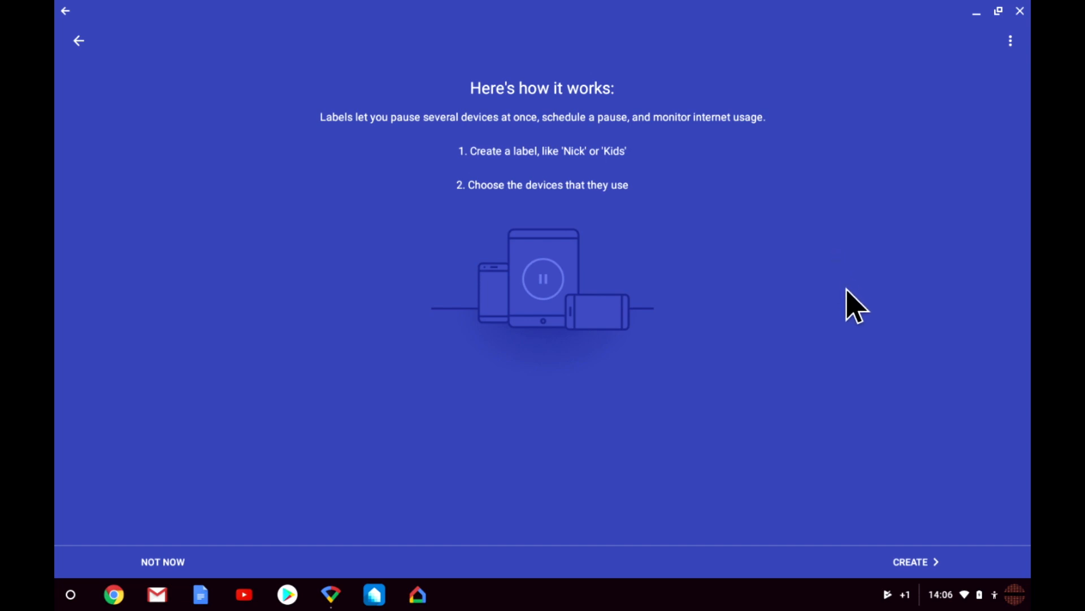
- Create a new Family Wi-Fi label named 'Kids'
click(914, 562)
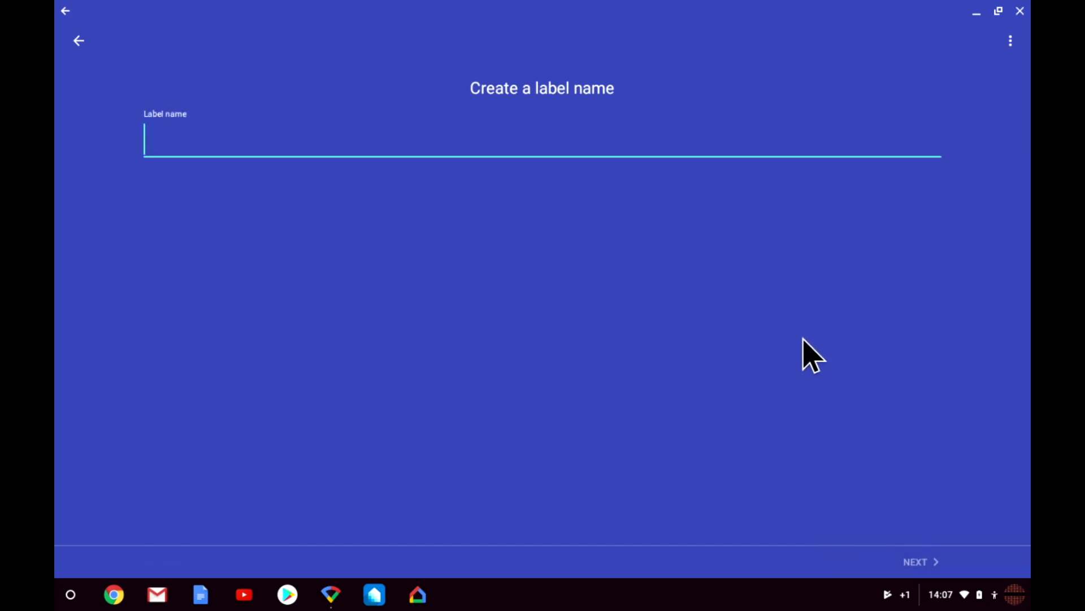
text(Kids)
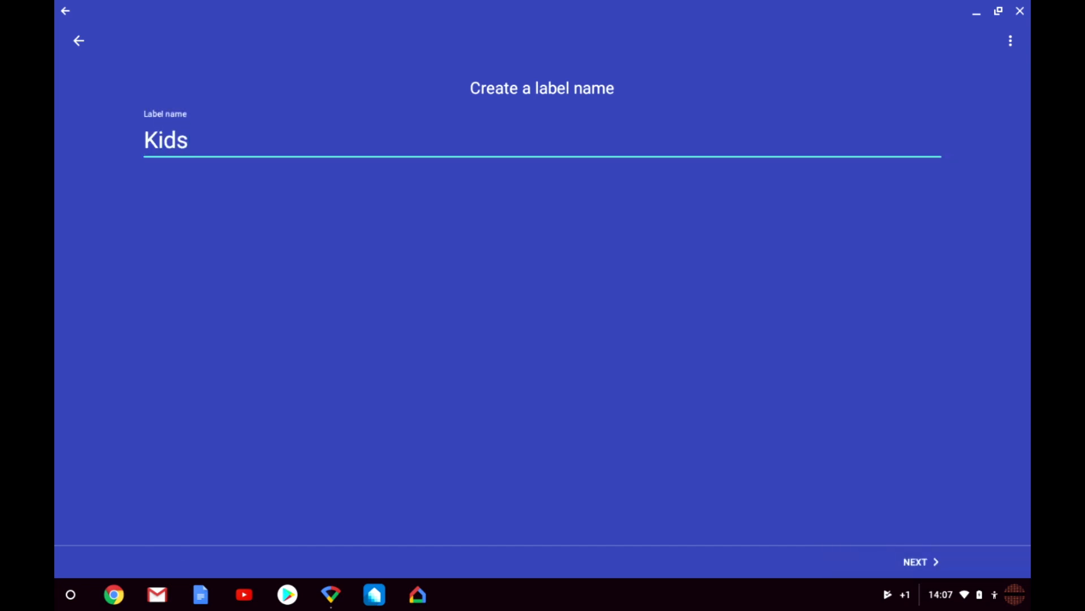
mouse_move(794, 360)
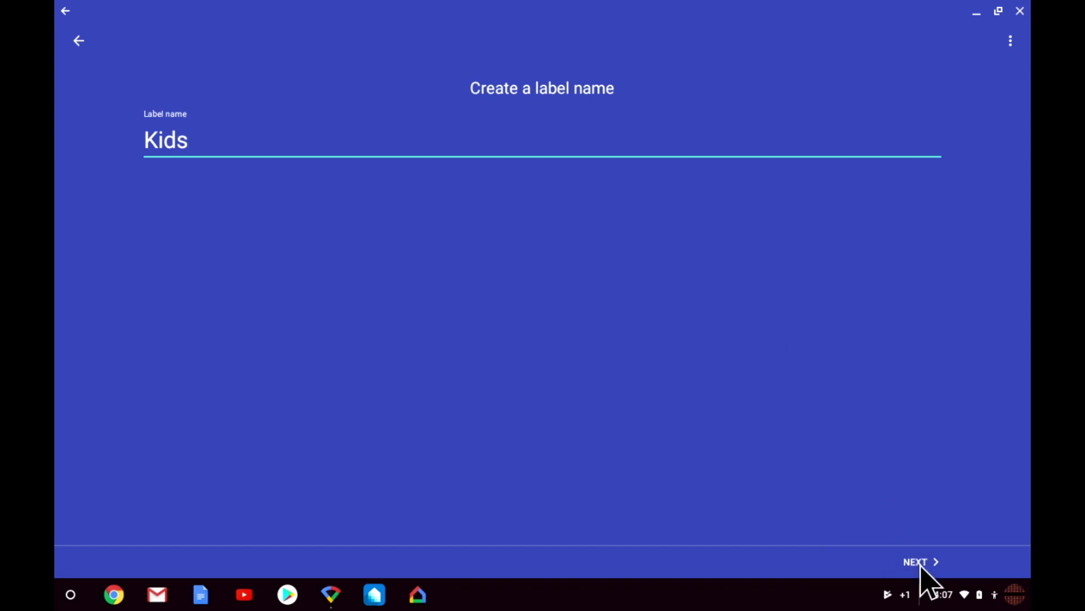
- Add the iMac, iPad and Family Room TV to the Kids label
click(920, 562)
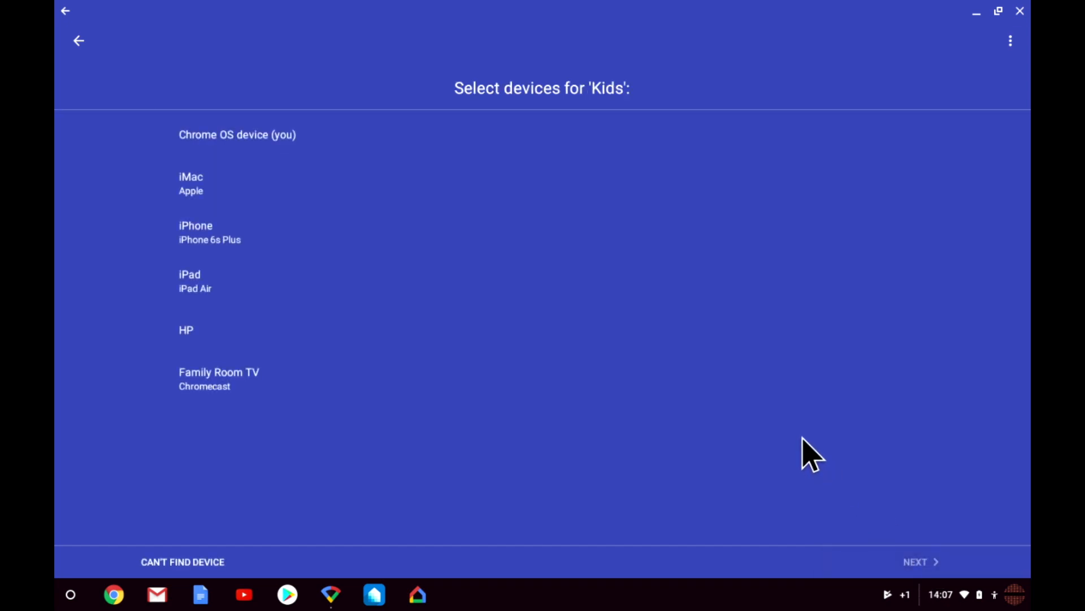
mouse_move(806, 436)
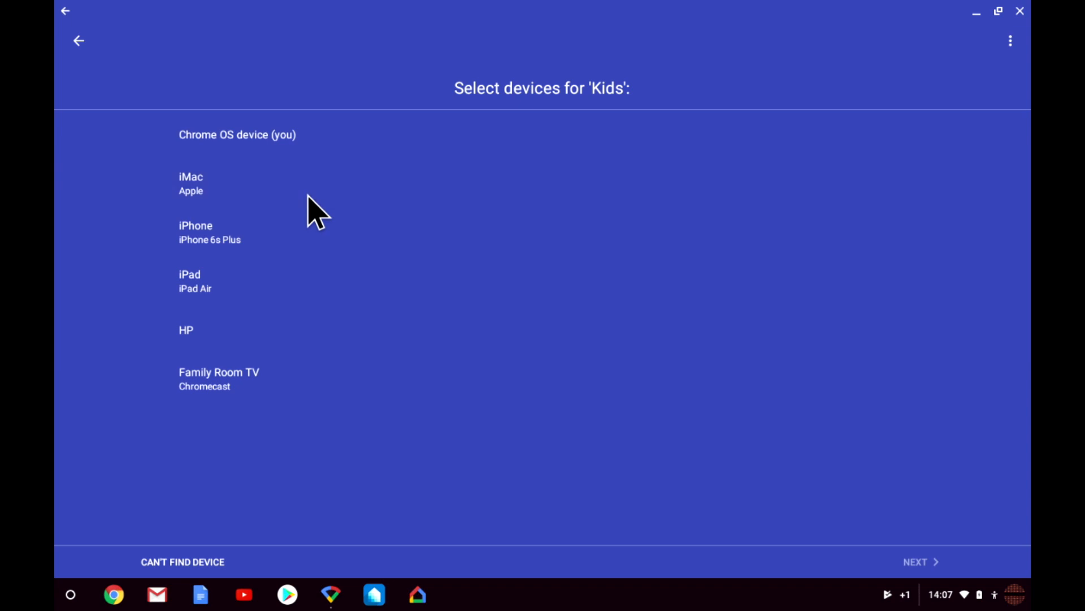
click(191, 183)
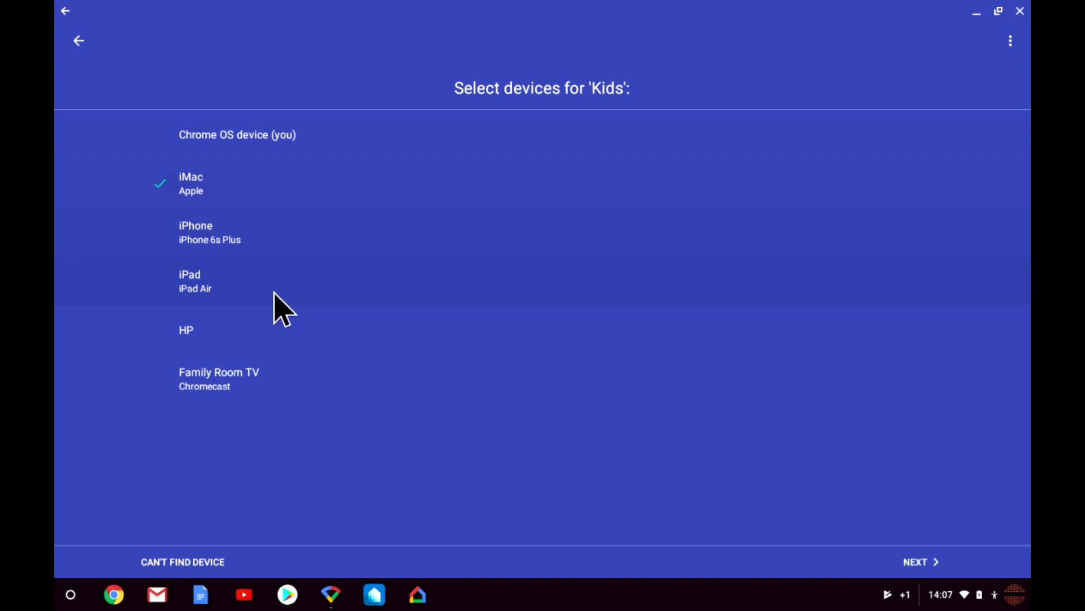
click(190, 281)
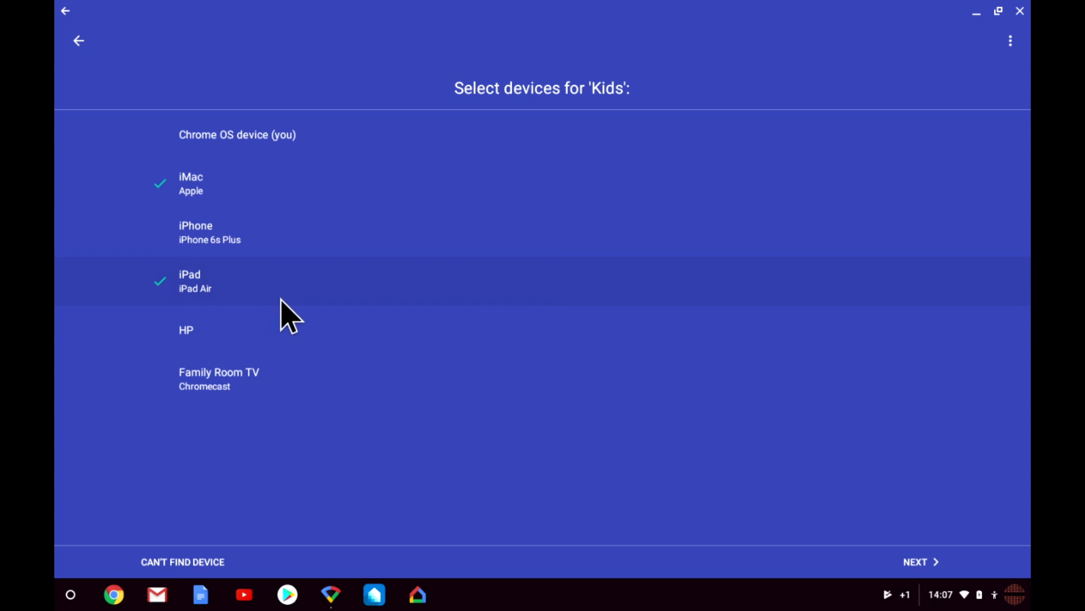
mouse_move(308, 390)
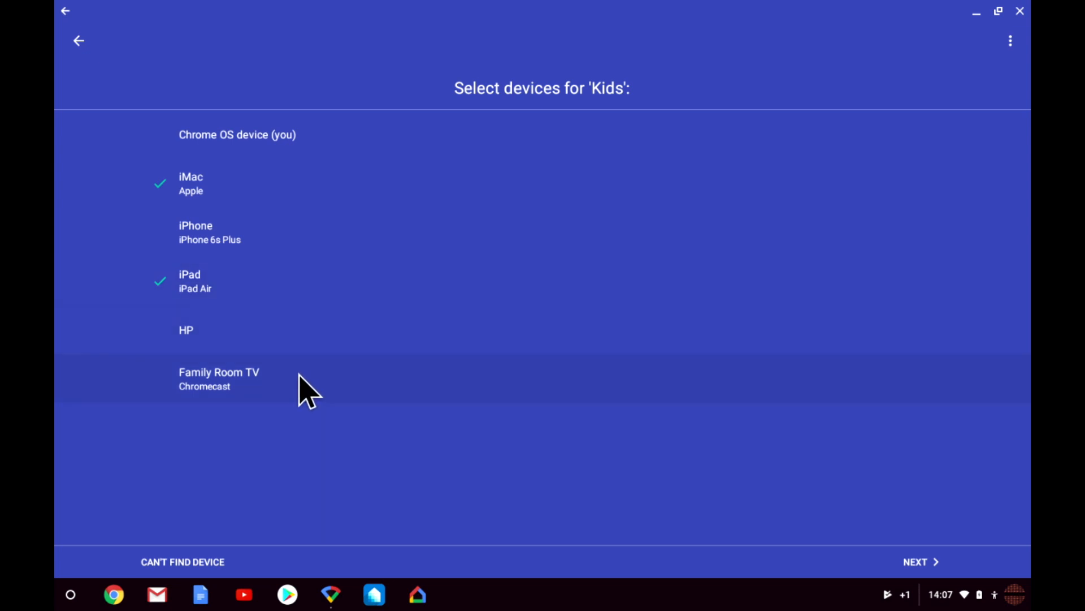
click(219, 379)
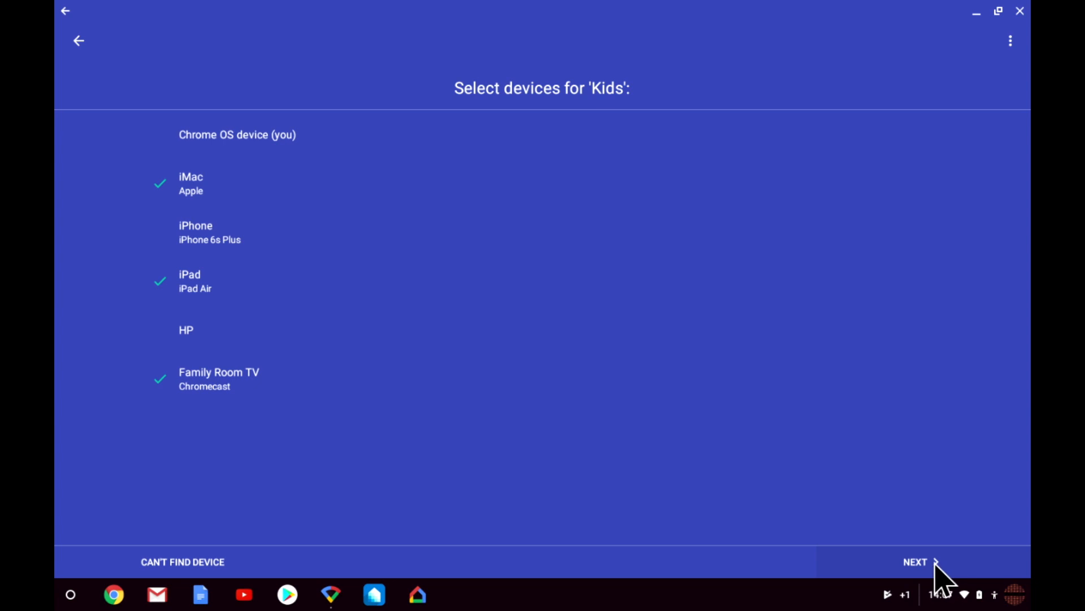
click(915, 562)
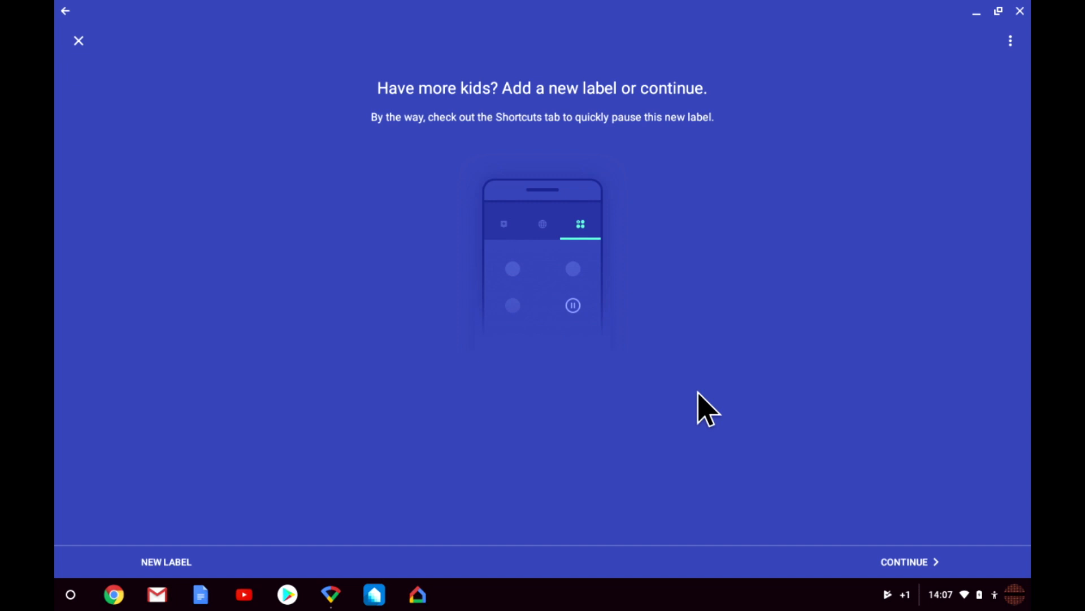
mouse_move(913, 547)
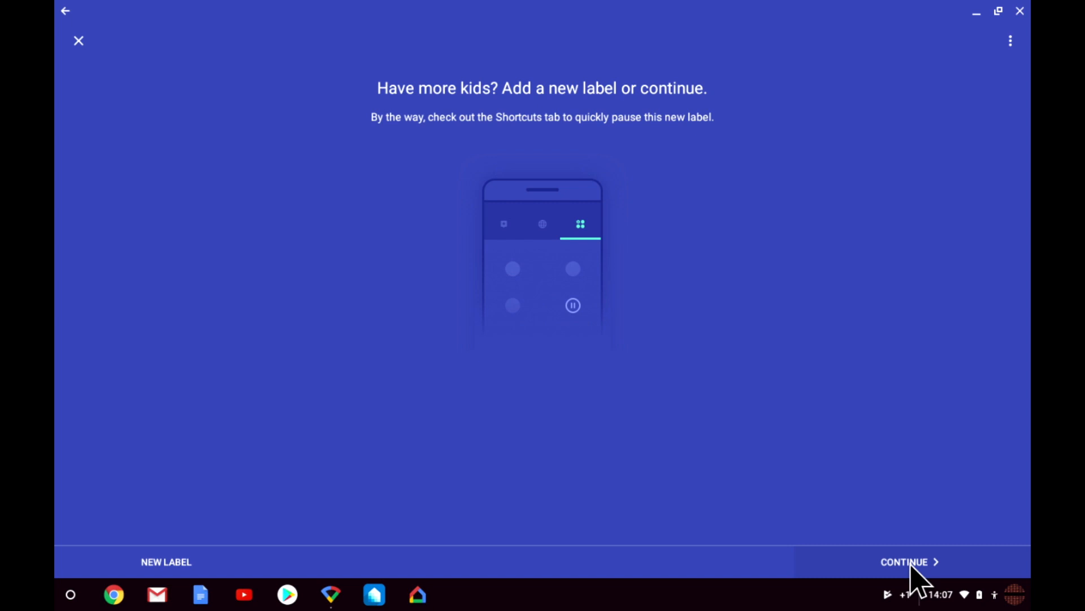
- Skip adding another label and keep SafeSearch on for Kids
click(909, 562)
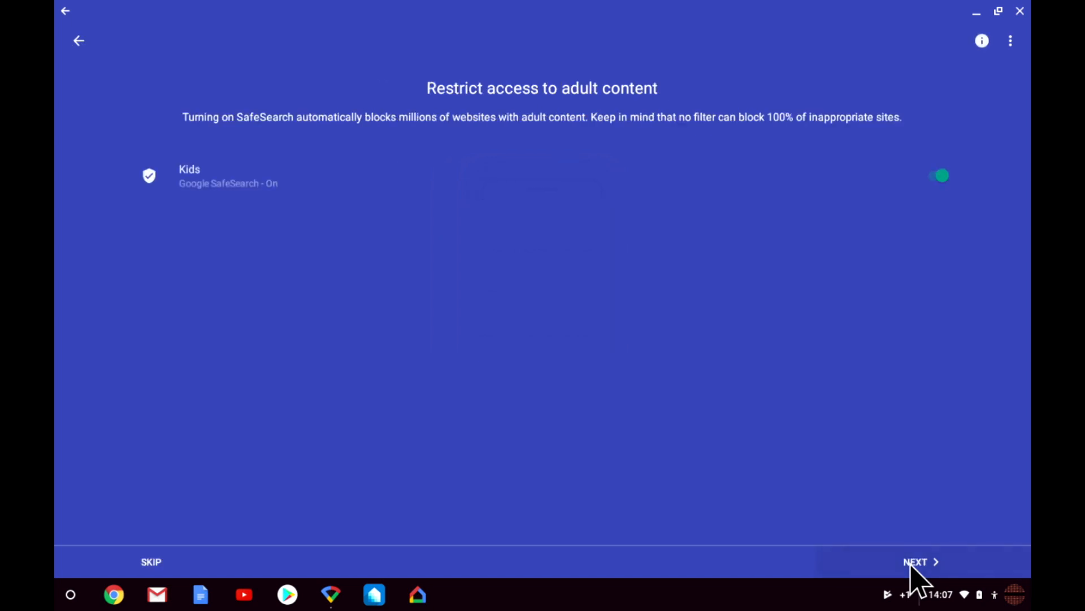
mouse_move(793, 417)
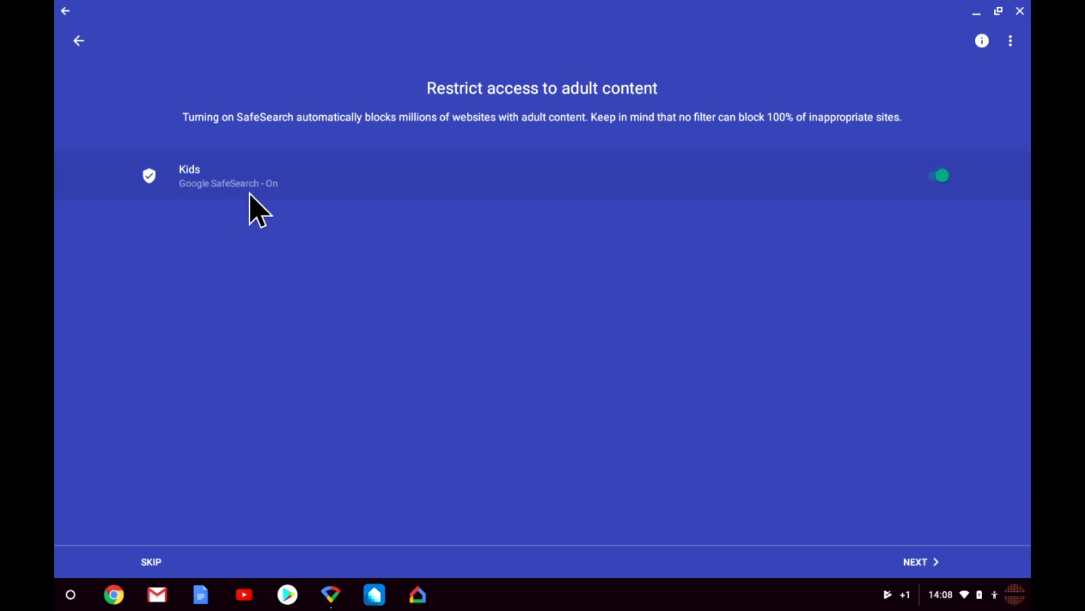
mouse_move(270, 218)
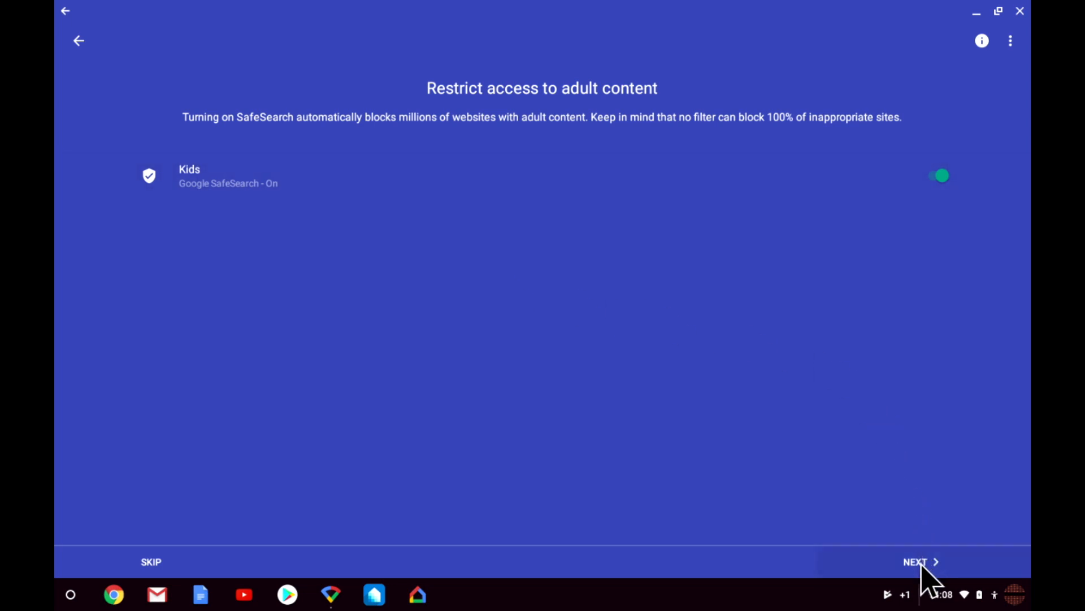
click(921, 561)
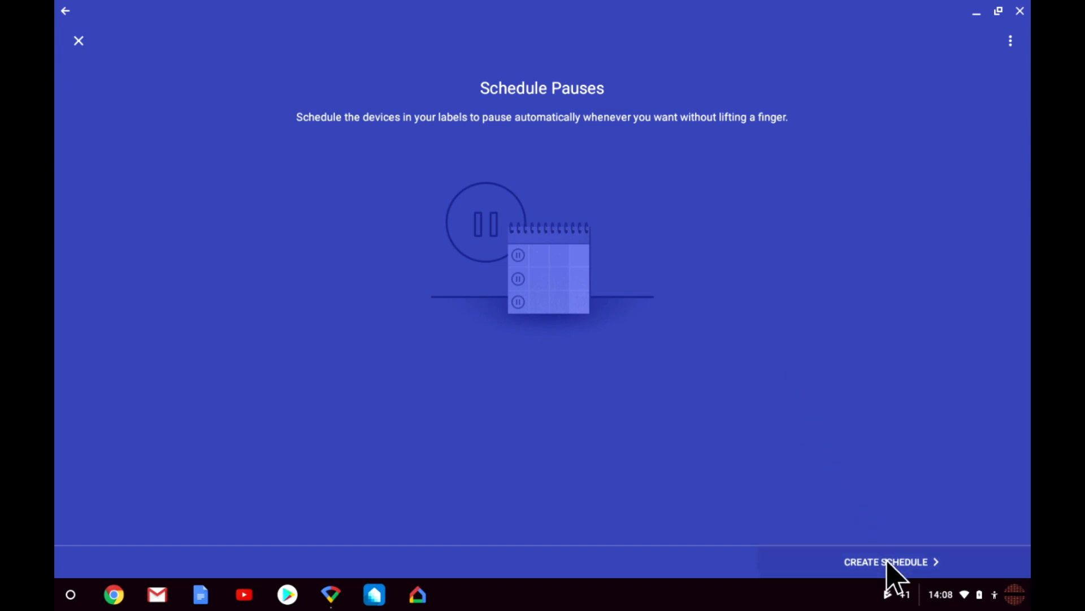
- Pick the Kids bedtime schedule and set its start to 19:30
click(889, 561)
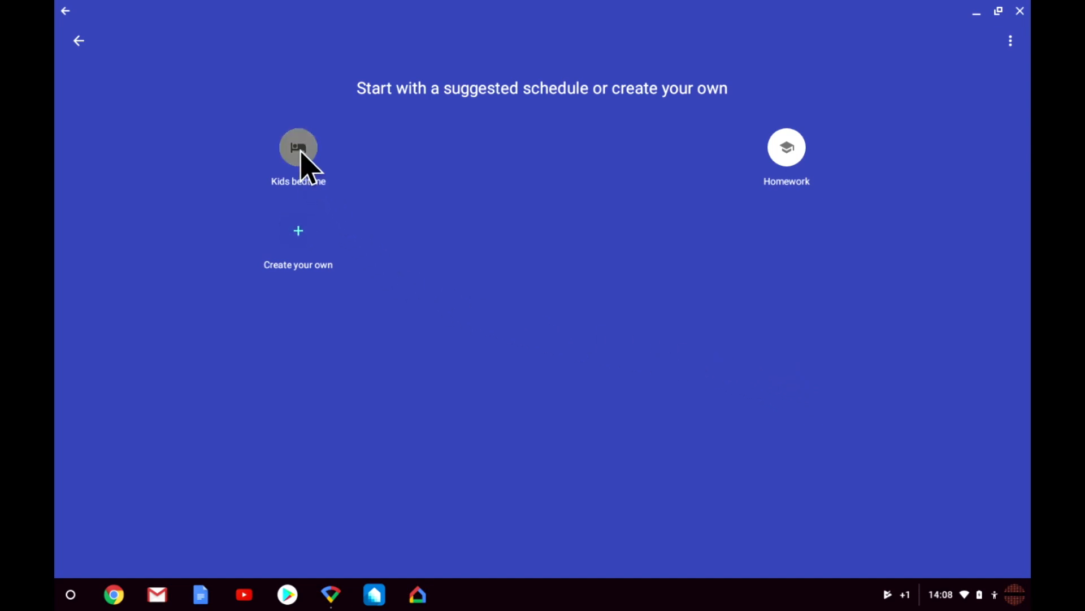
click(299, 147)
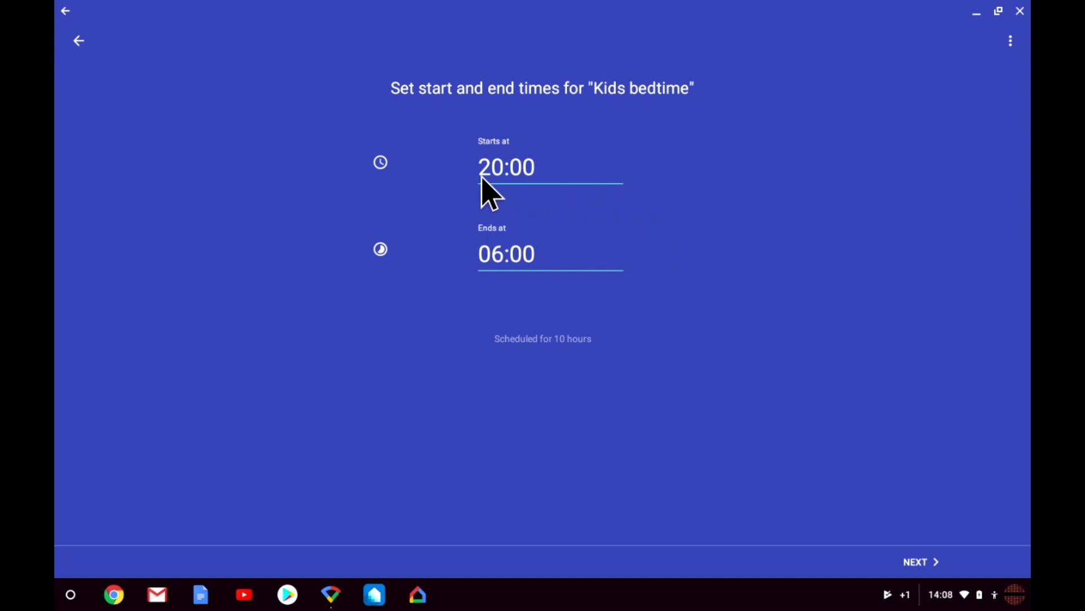
click(506, 166)
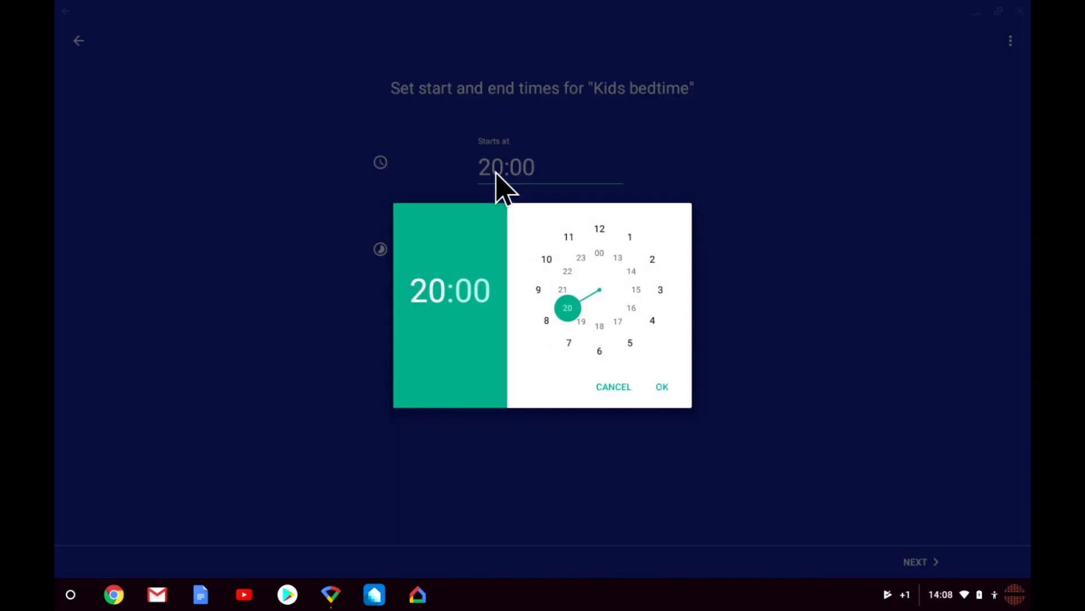
click(580, 321)
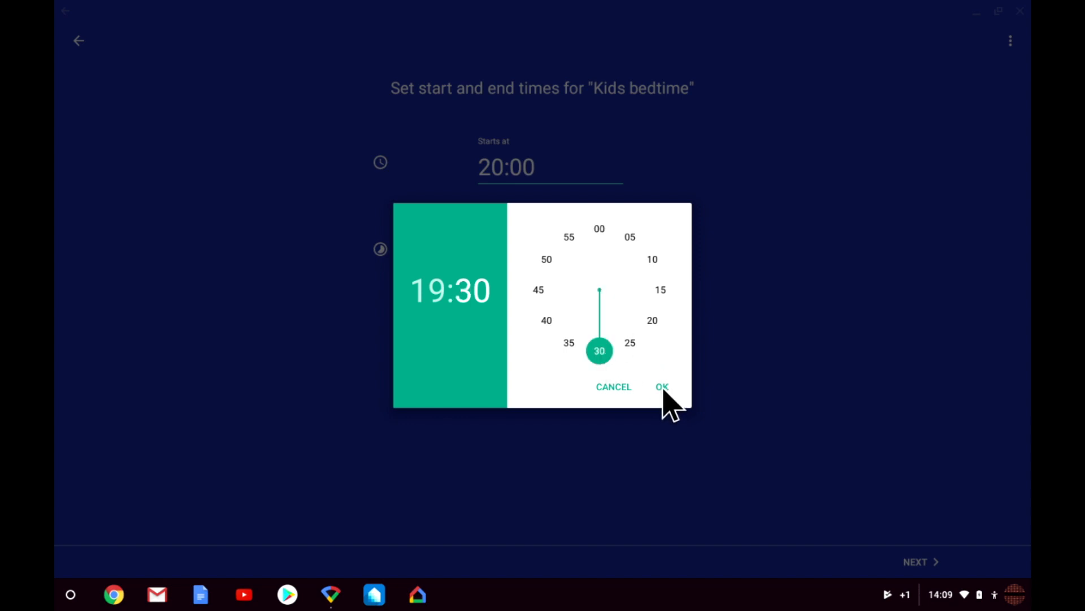
click(661, 386)
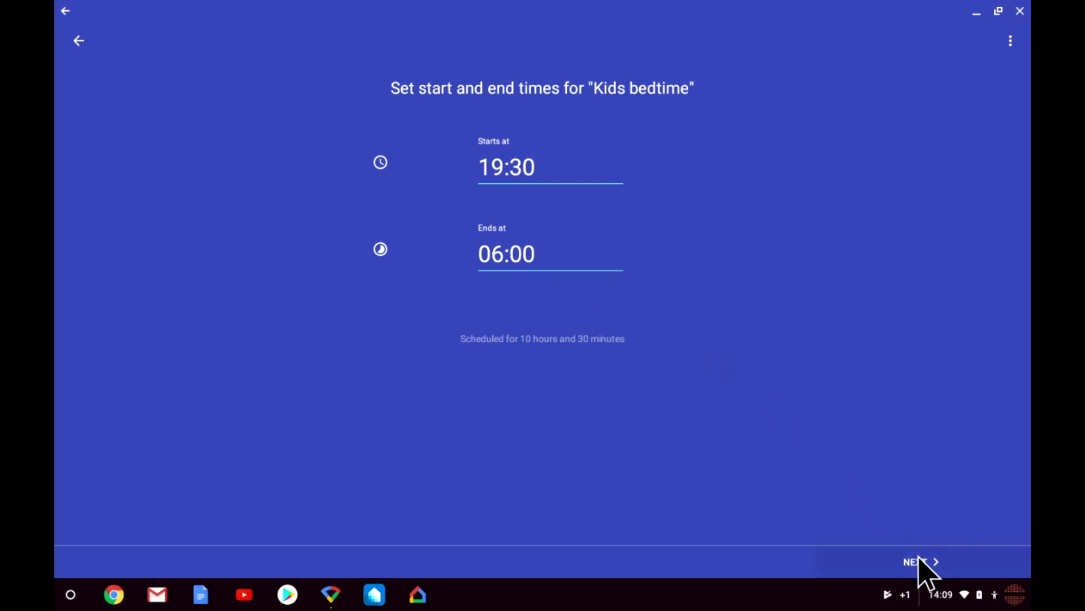
- Set Kids bedtime to repeat all week
click(920, 561)
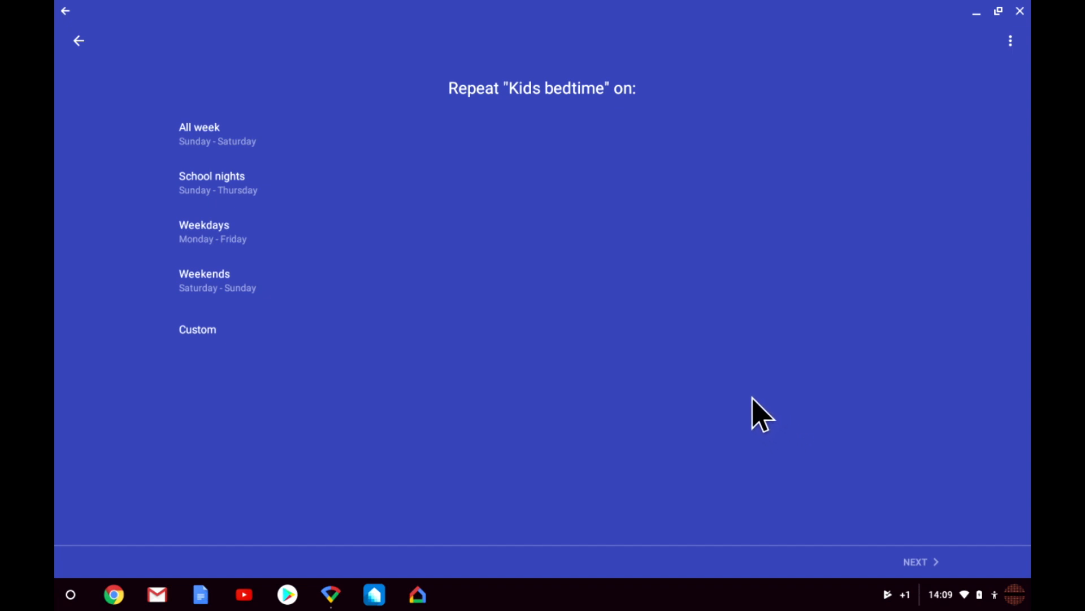
mouse_move(221, 201)
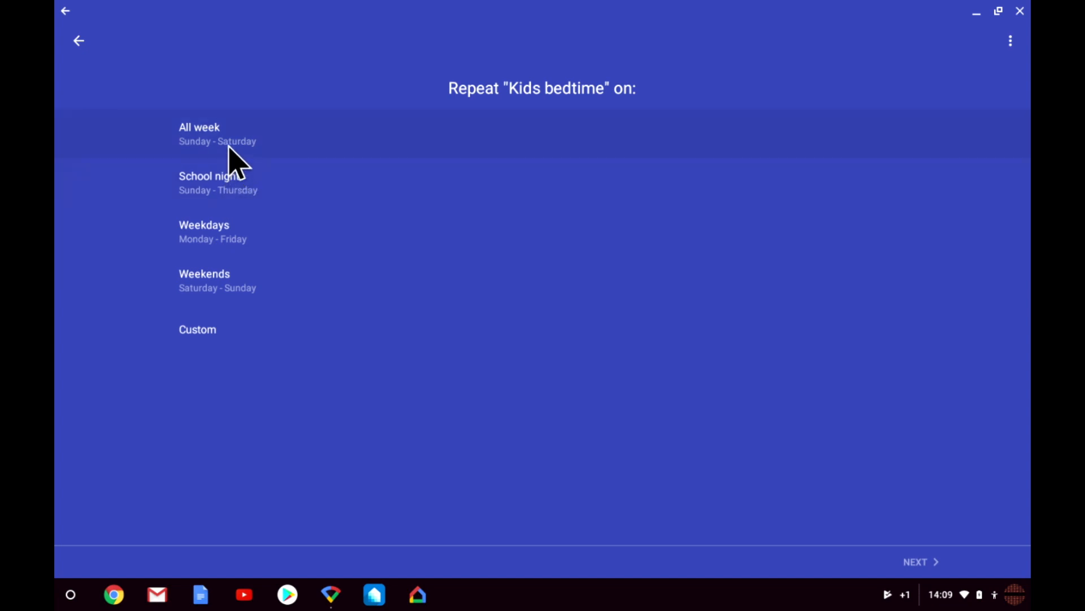
click(199, 133)
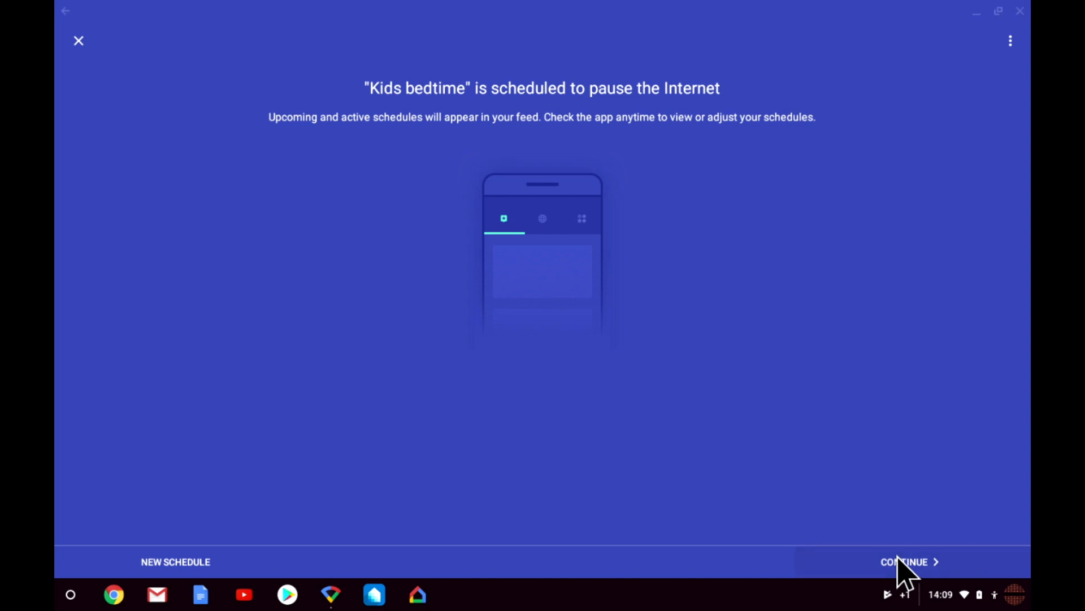
- Confirm the setup and return to the Family Wi-Fi overview
click(903, 562)
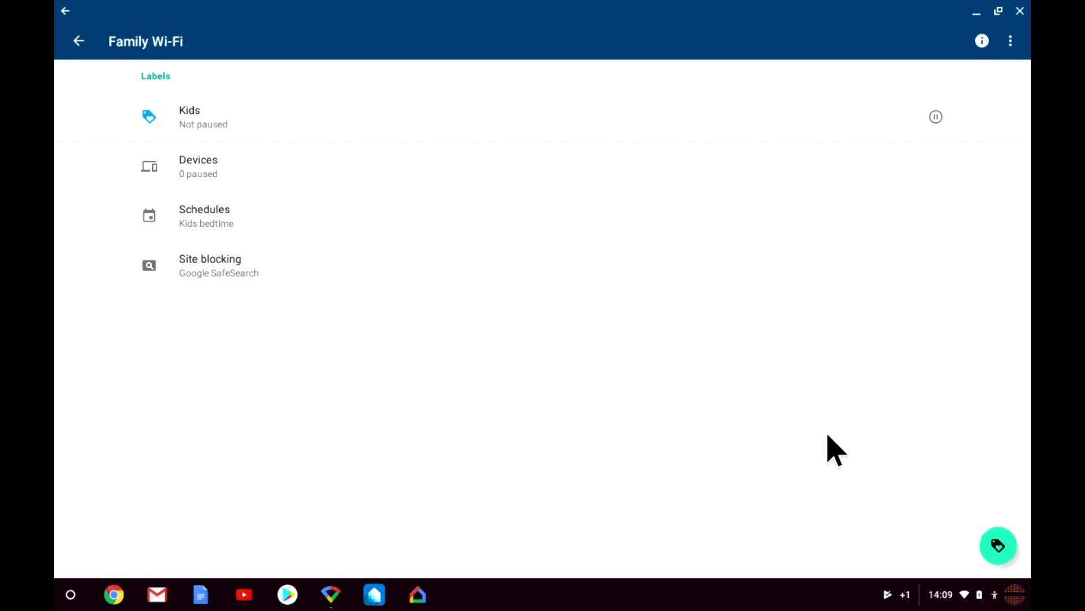
mouse_move(836, 449)
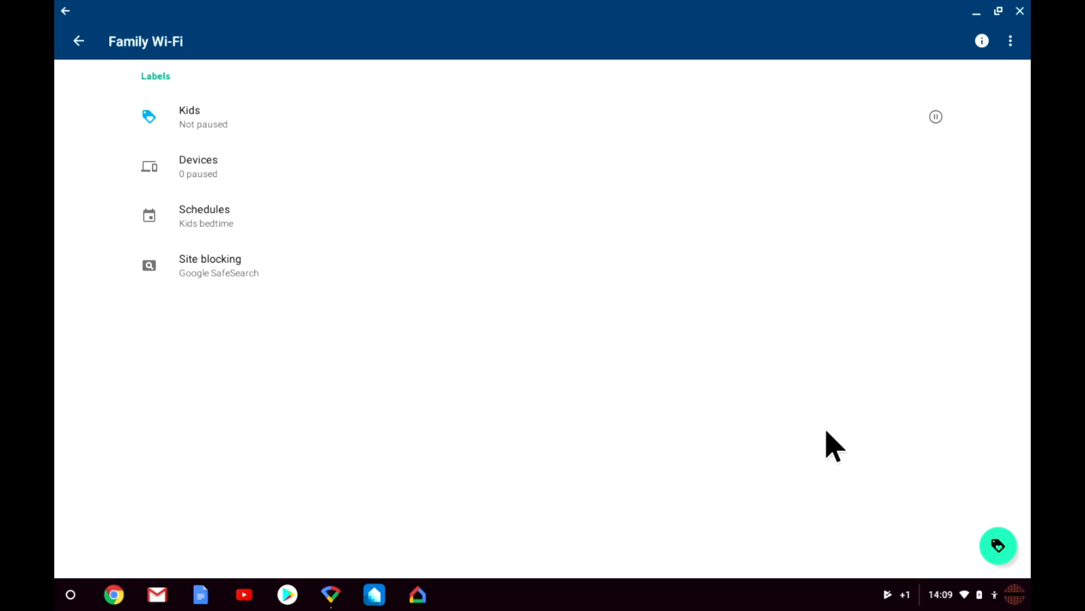
mouse_move(834, 446)
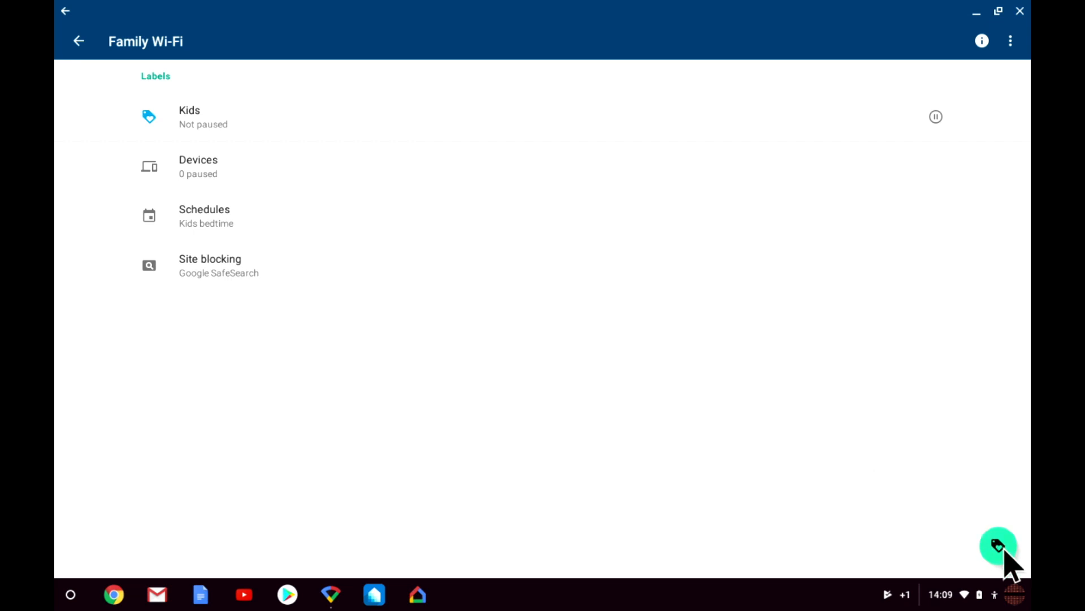
click(998, 545)
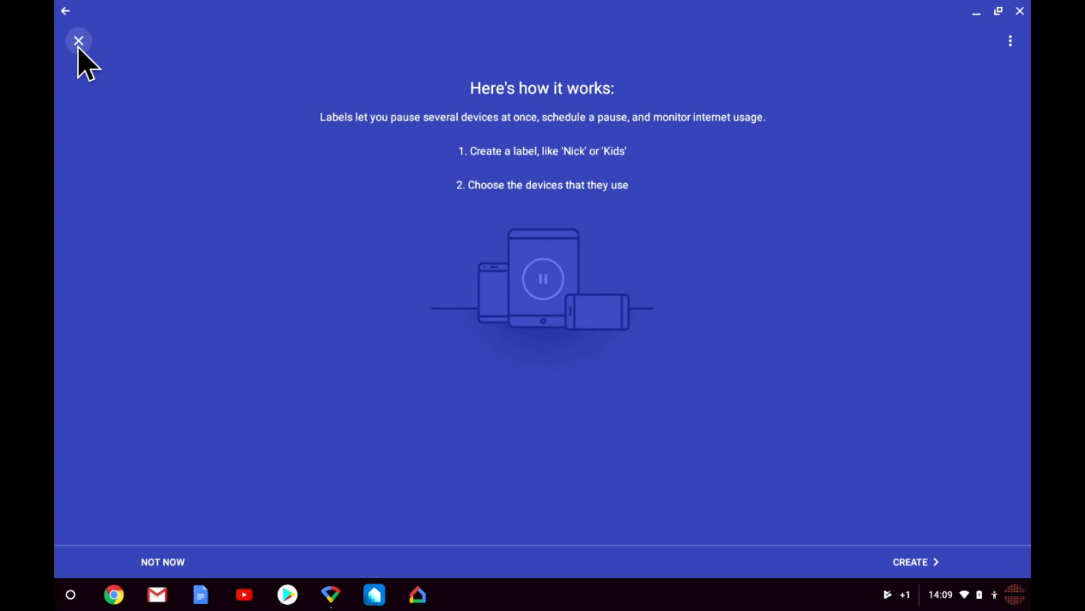
click(78, 41)
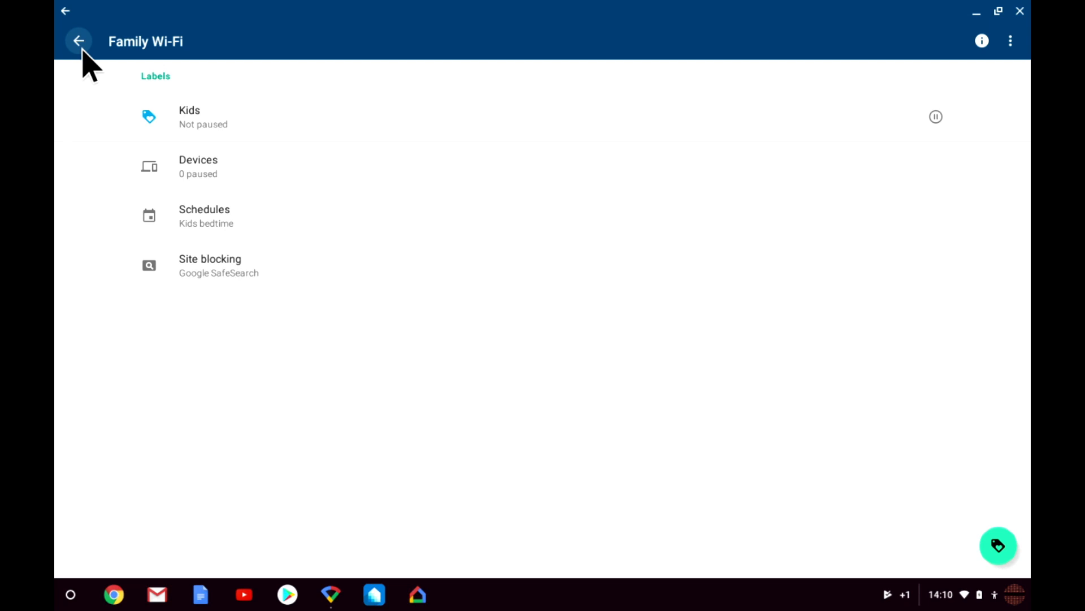
mouse_move(218, 225)
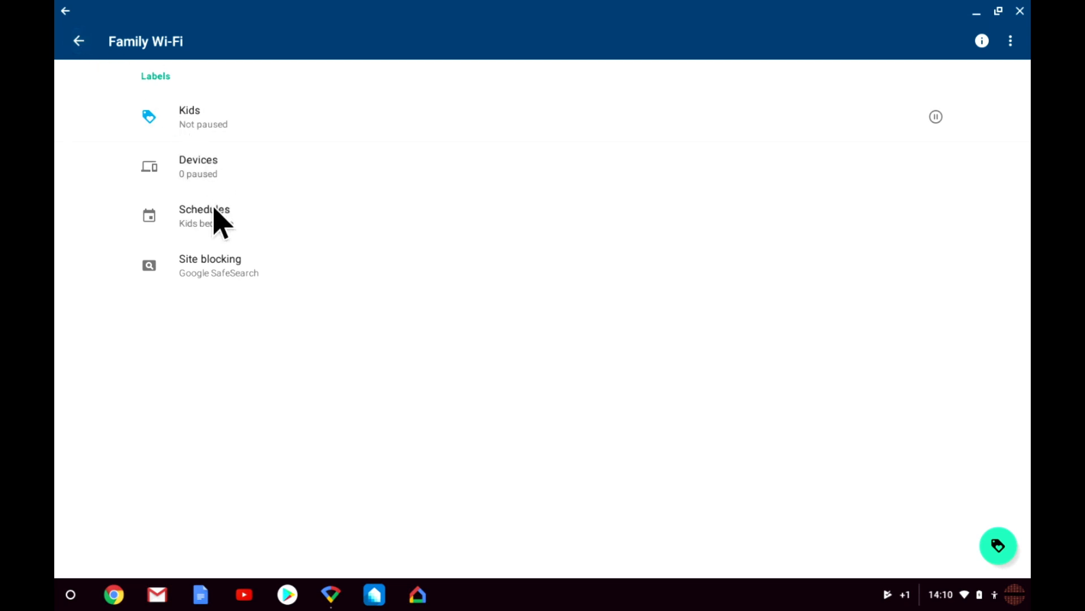
- Start creating another schedule from the Schedules list
click(204, 215)
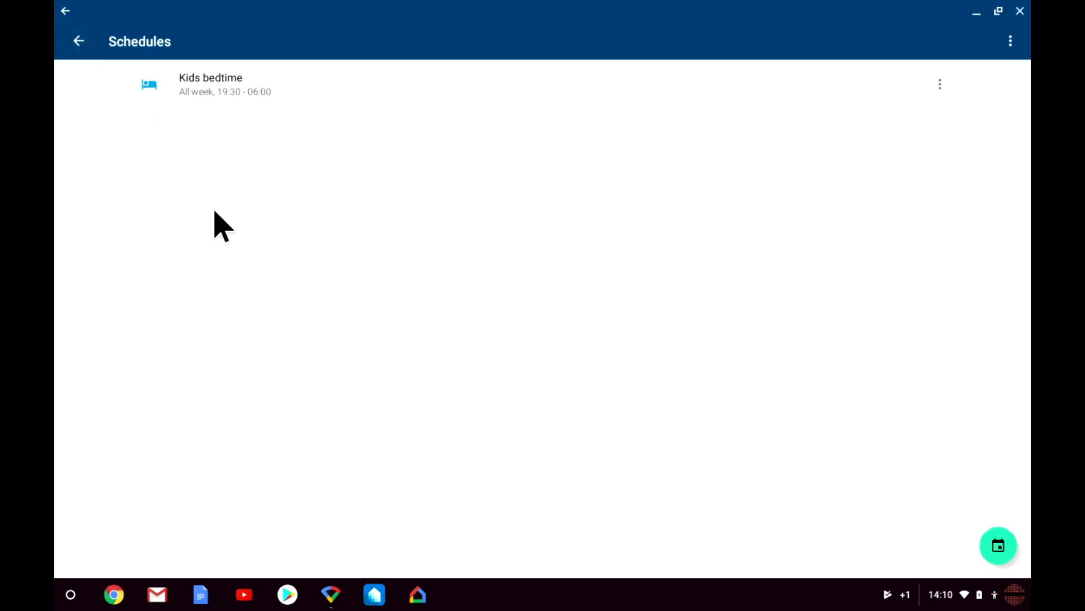
mouse_move(412, 215)
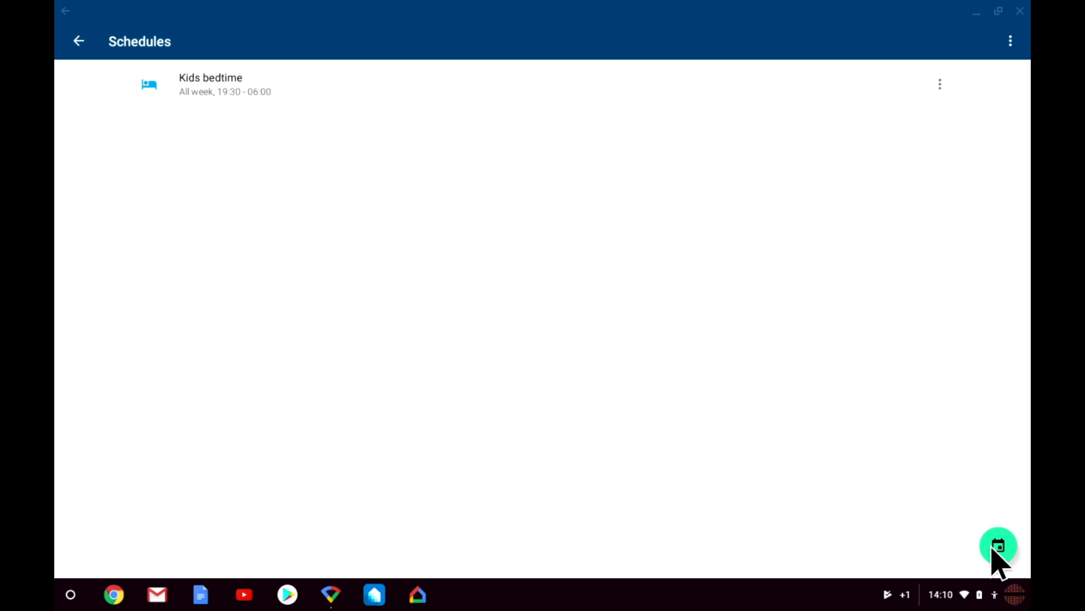
click(996, 545)
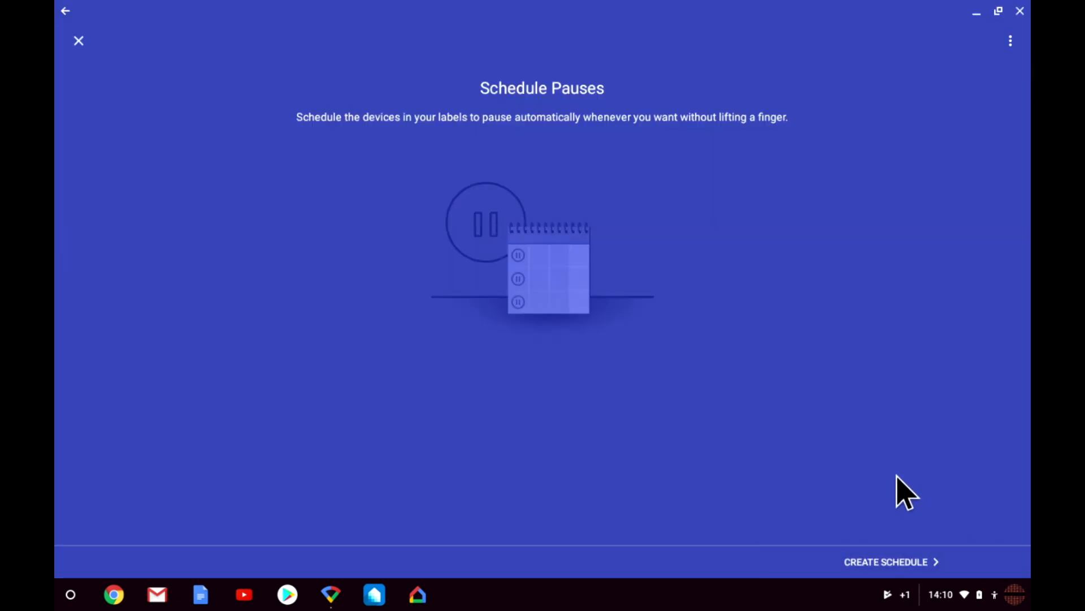
mouse_move(914, 540)
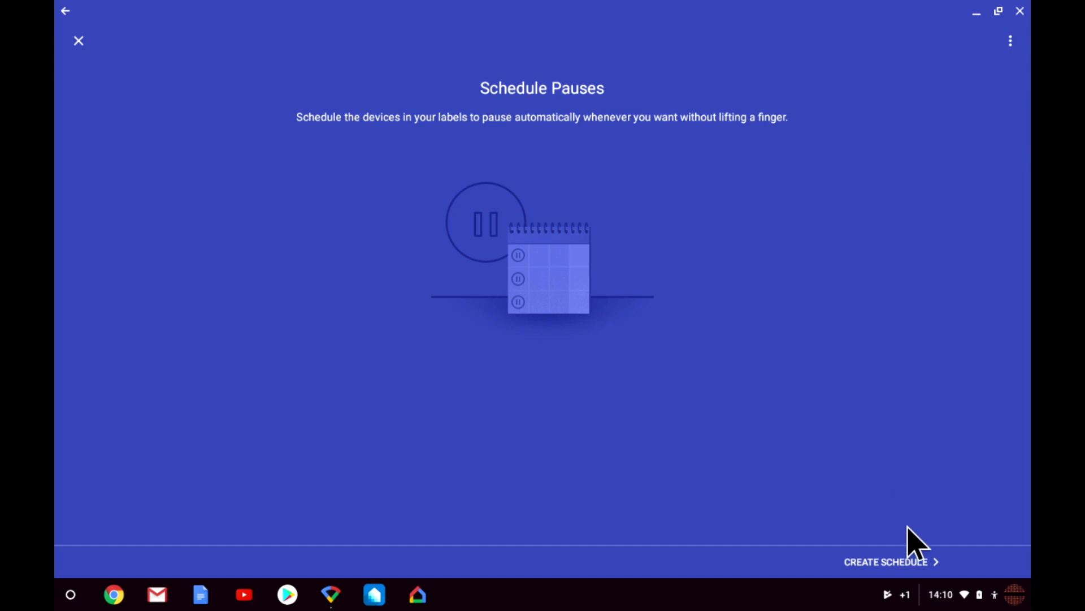
click(885, 562)
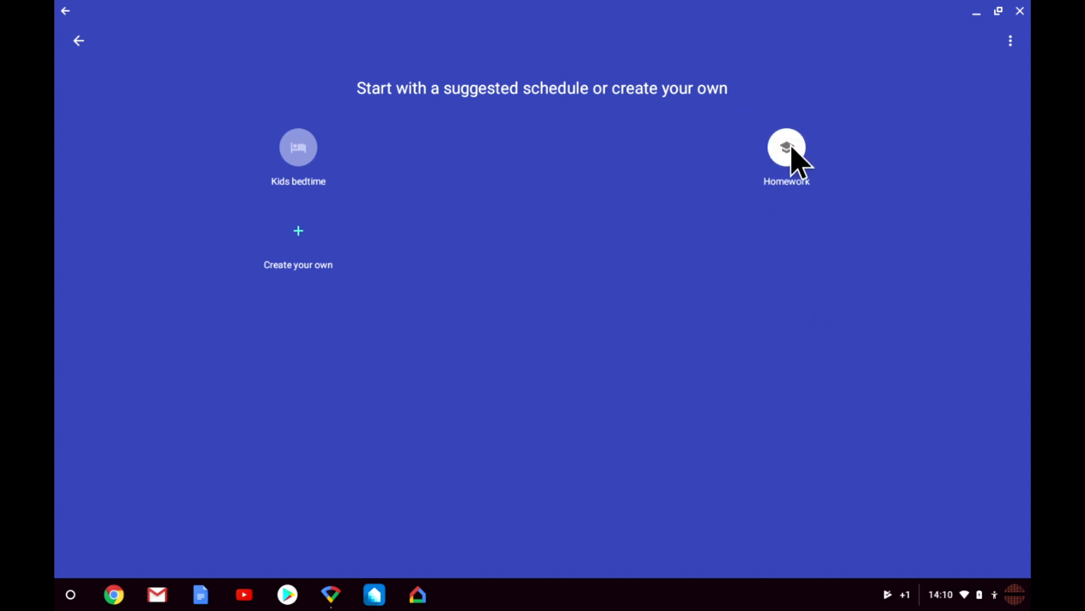
- Choose the suggested Homework schedule for the Kids label
click(786, 146)
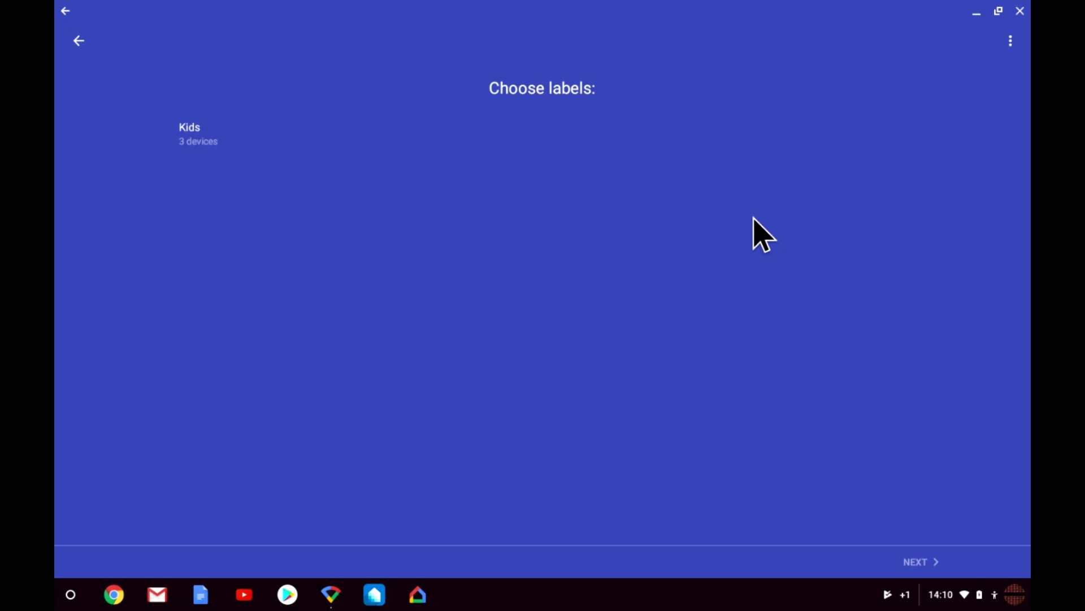
mouse_move(691, 153)
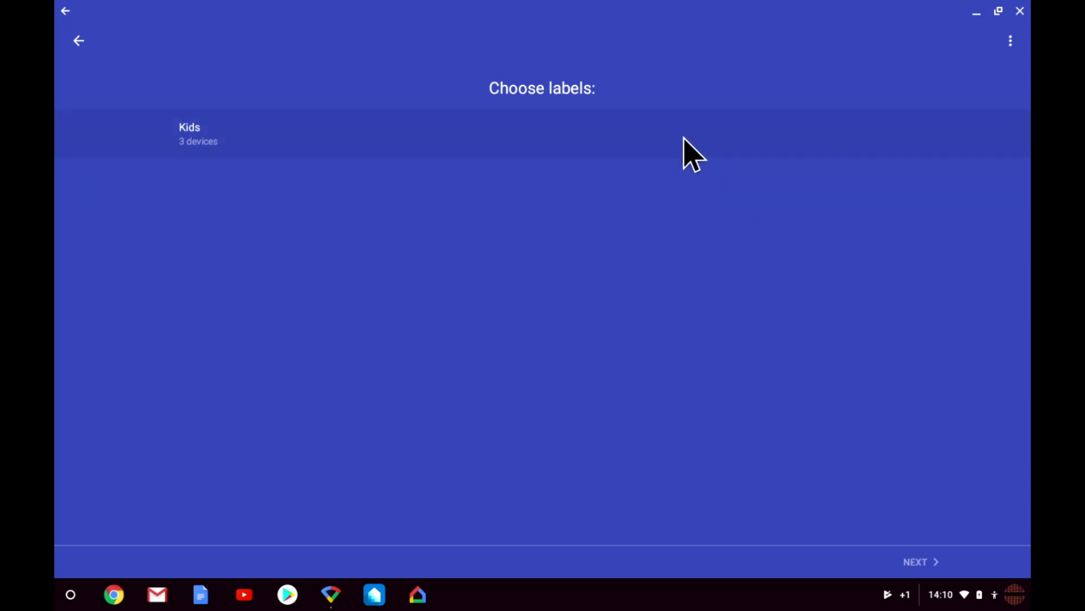
click(207, 133)
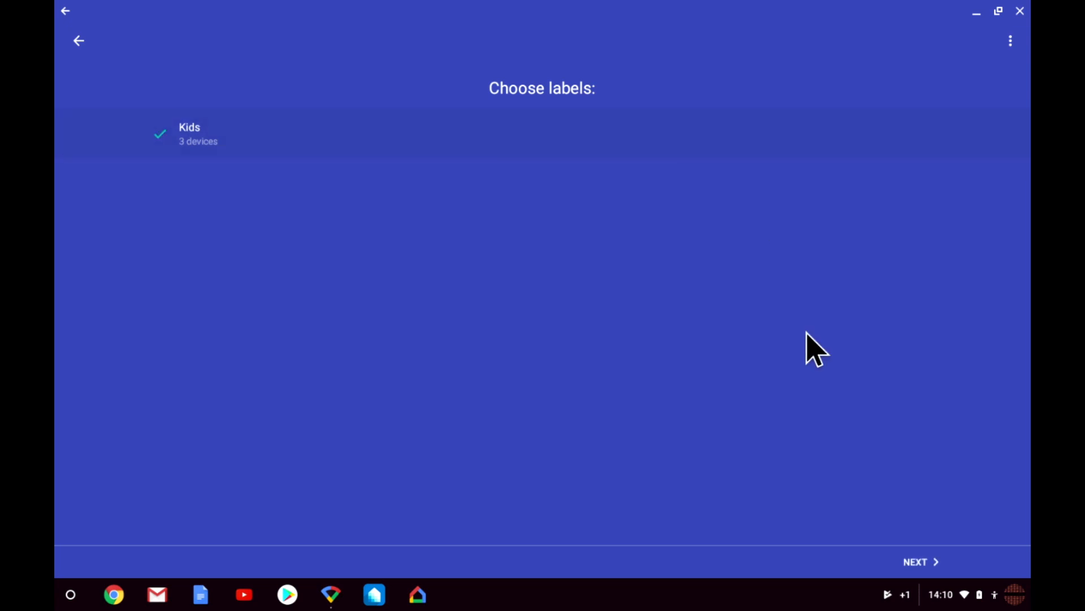
click(921, 561)
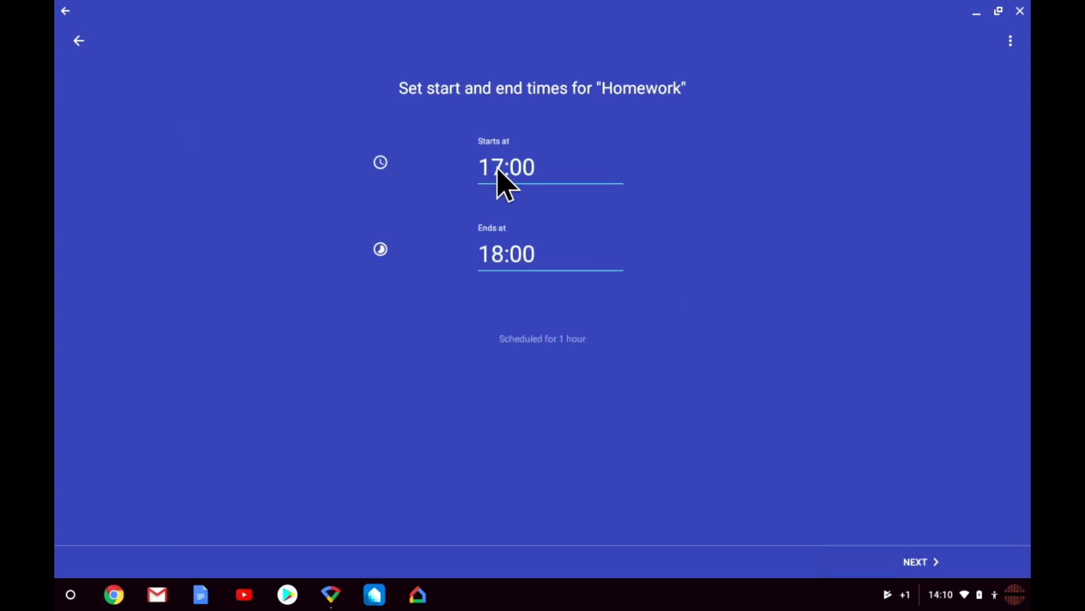
- Set the Homework schedule to start at 15:30 and end at 17:00
click(506, 166)
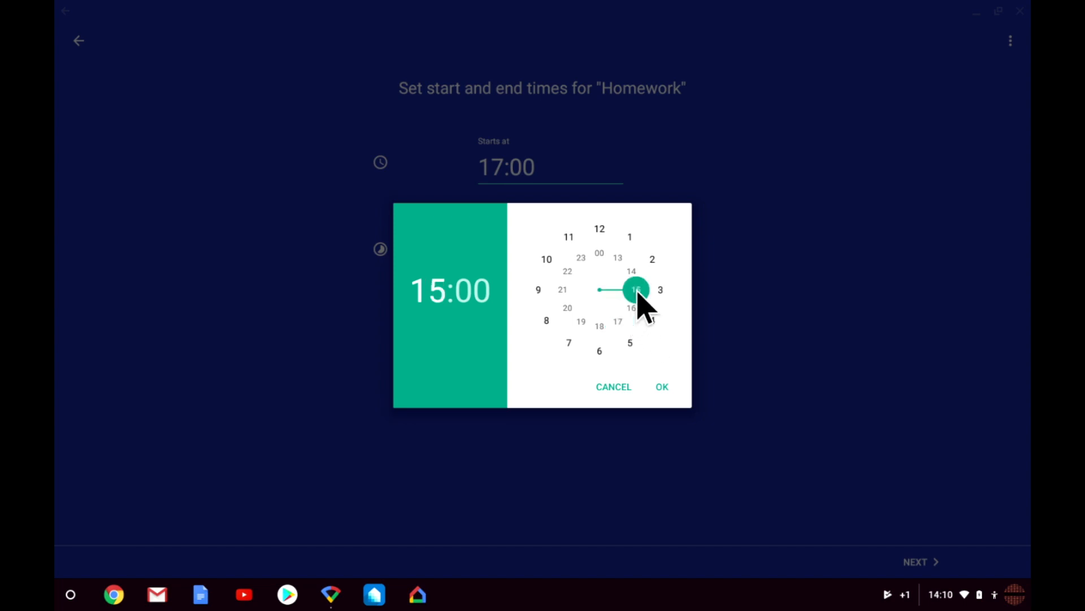
click(635, 289)
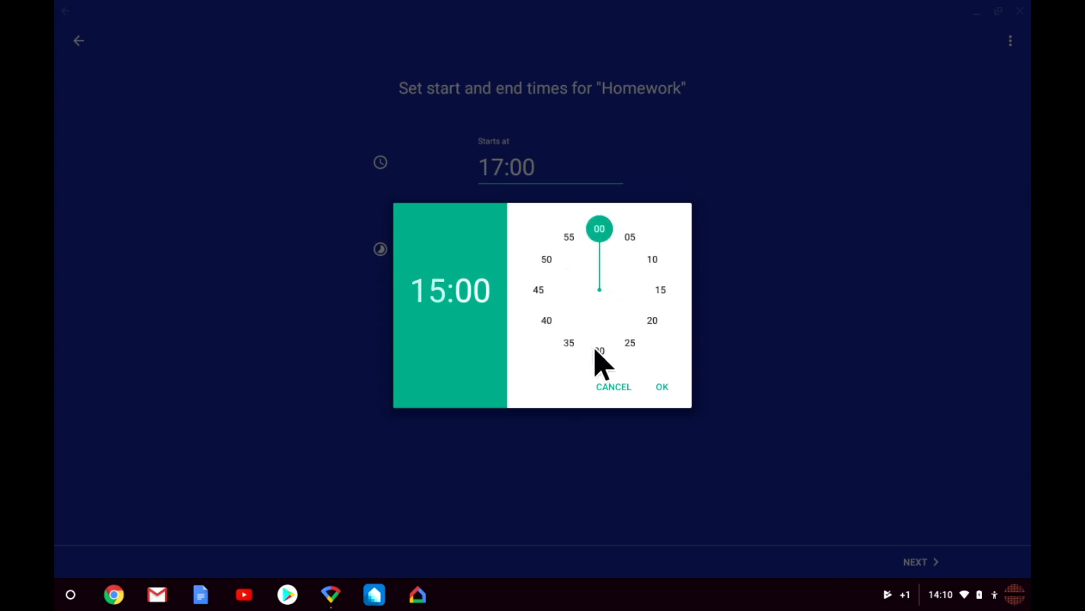
click(599, 350)
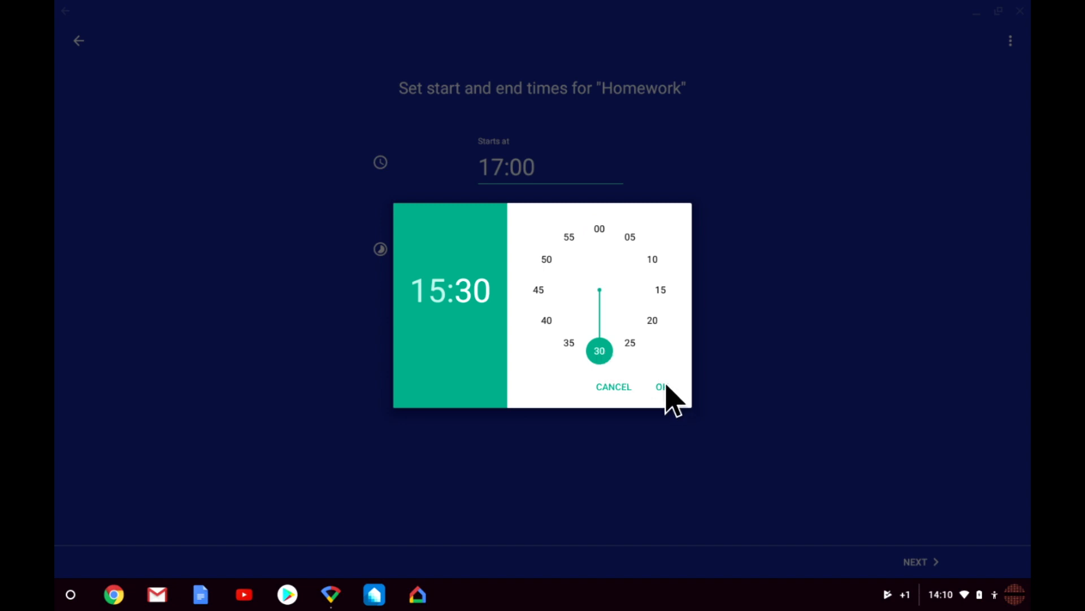
click(660, 387)
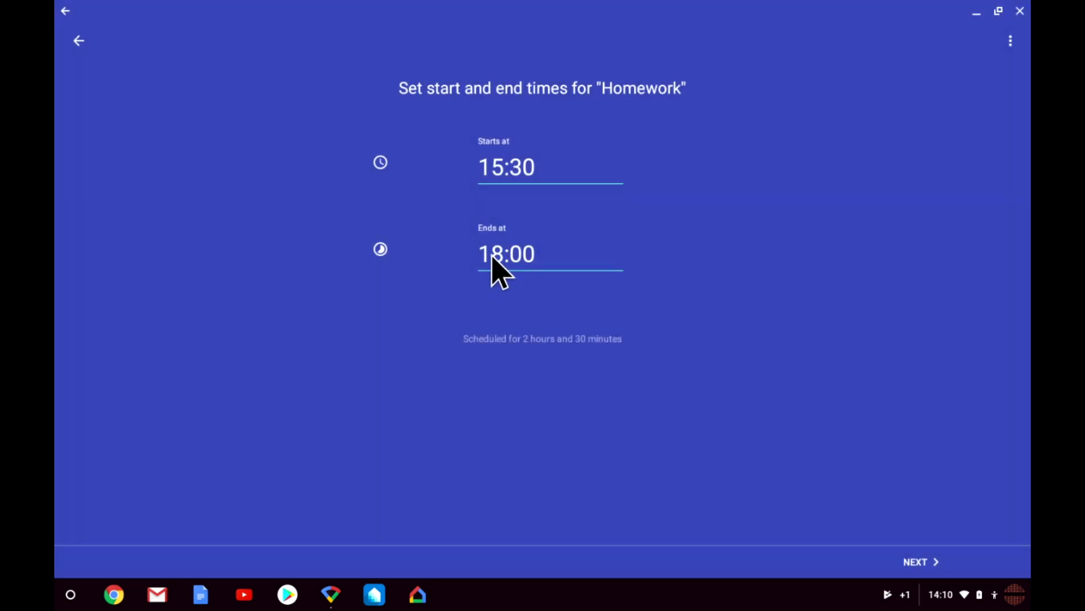
click(506, 254)
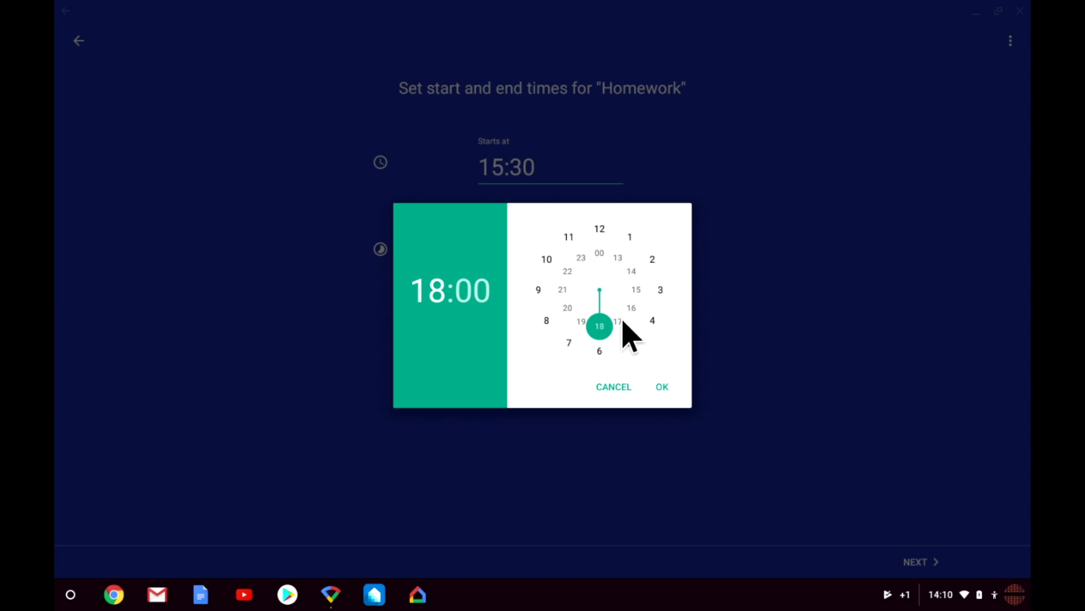
click(617, 320)
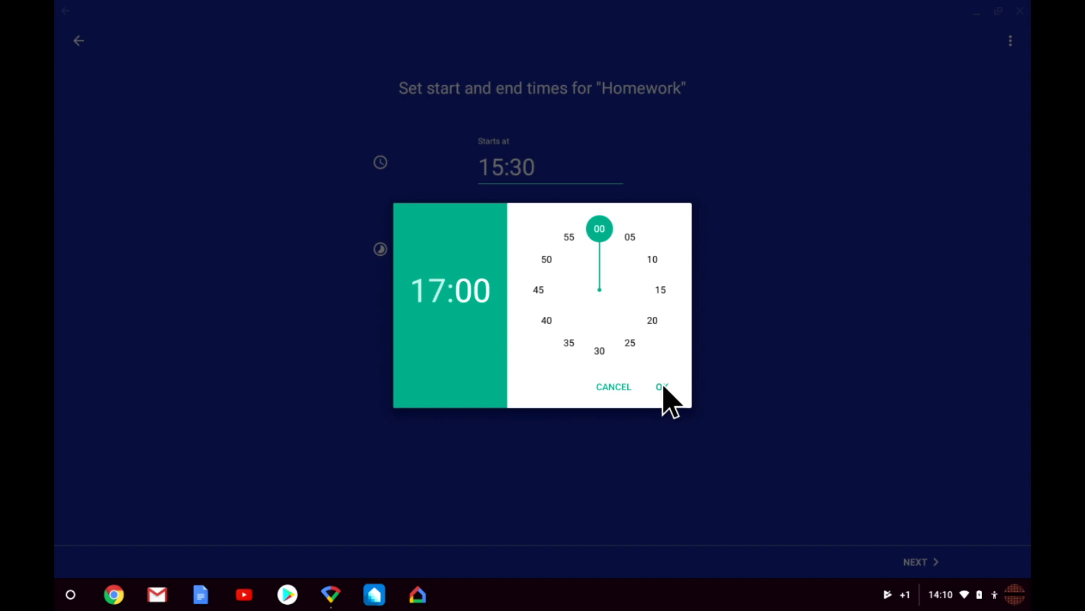
click(661, 386)
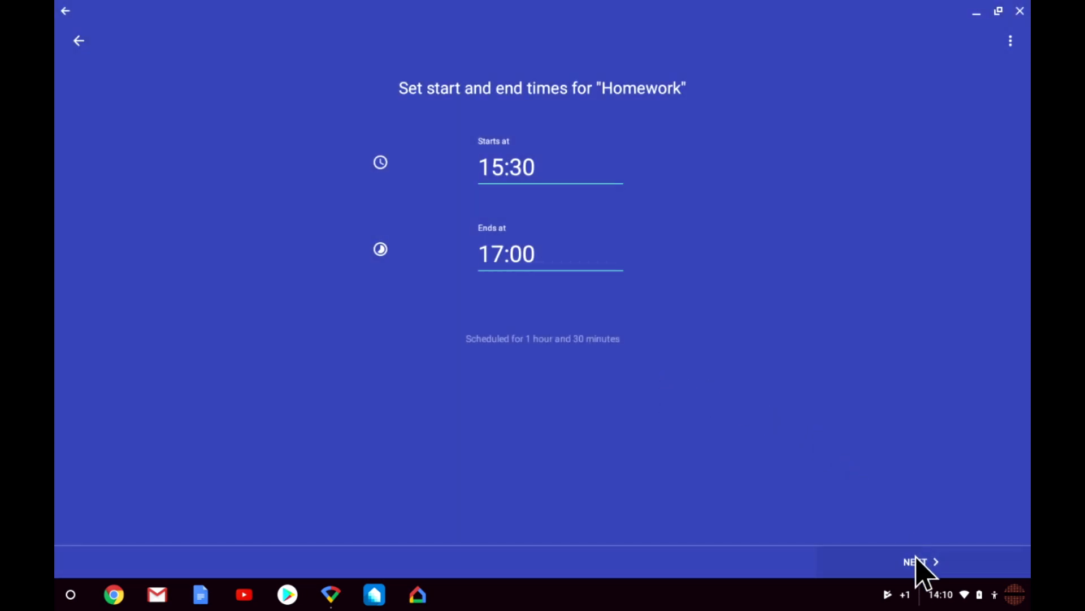
click(918, 561)
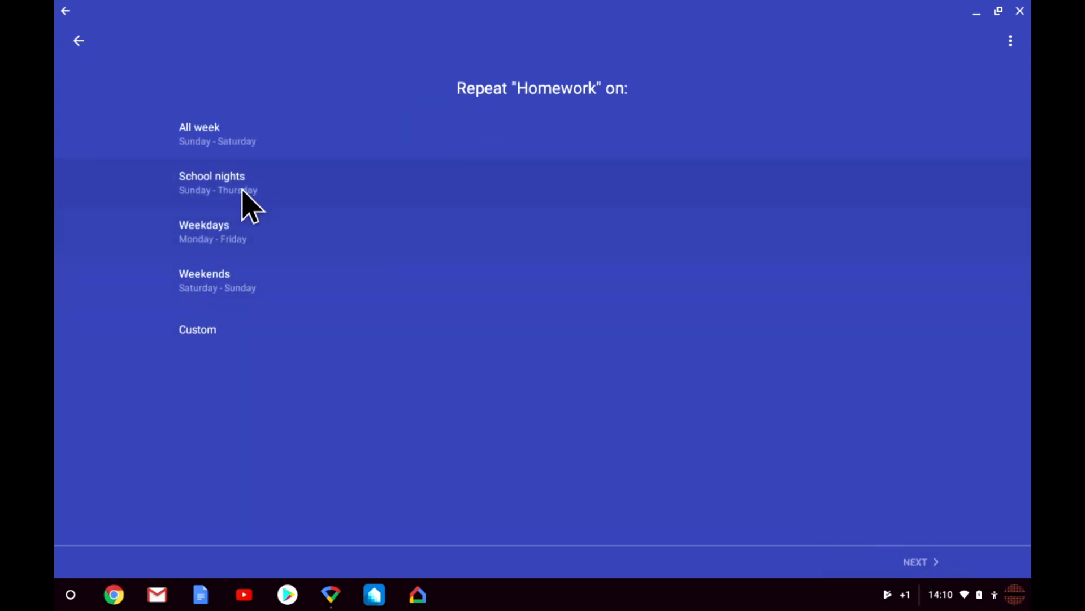
- Repeat Homework on school nights and finish saving the schedule
click(212, 182)
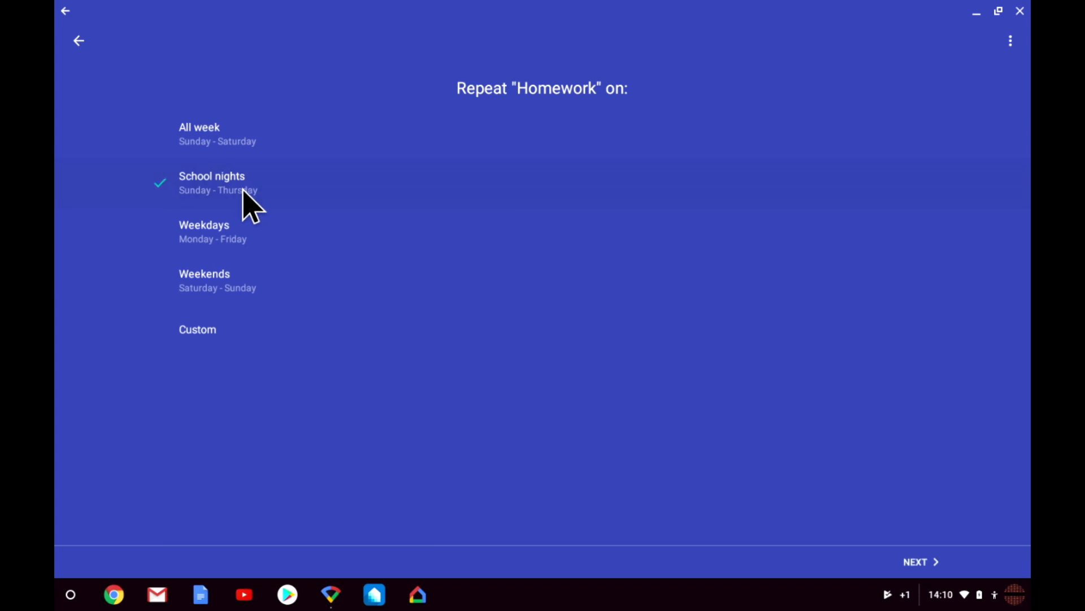
click(920, 561)
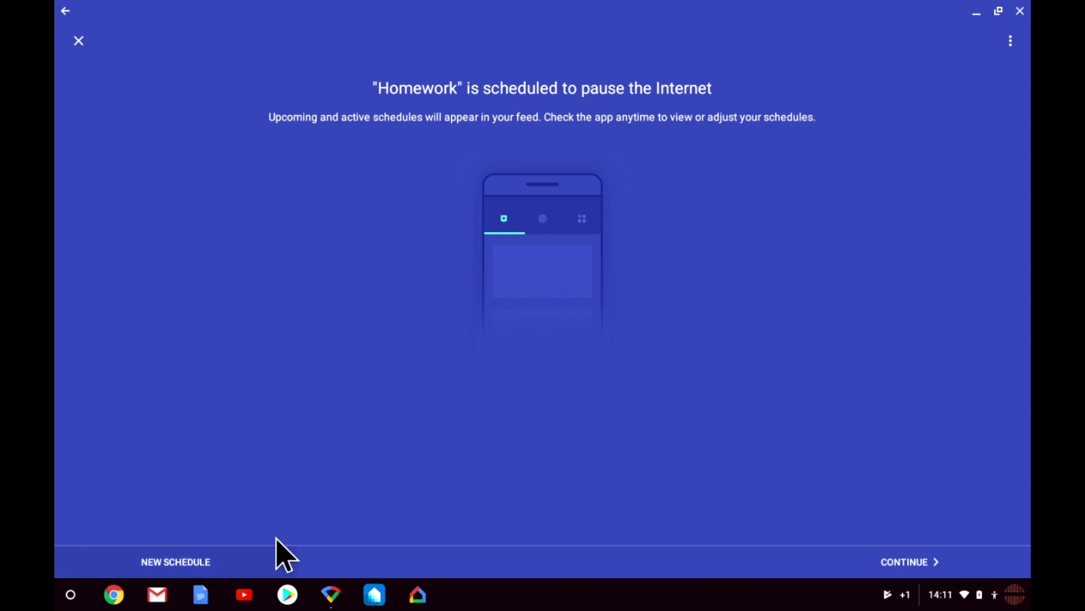
click(909, 562)
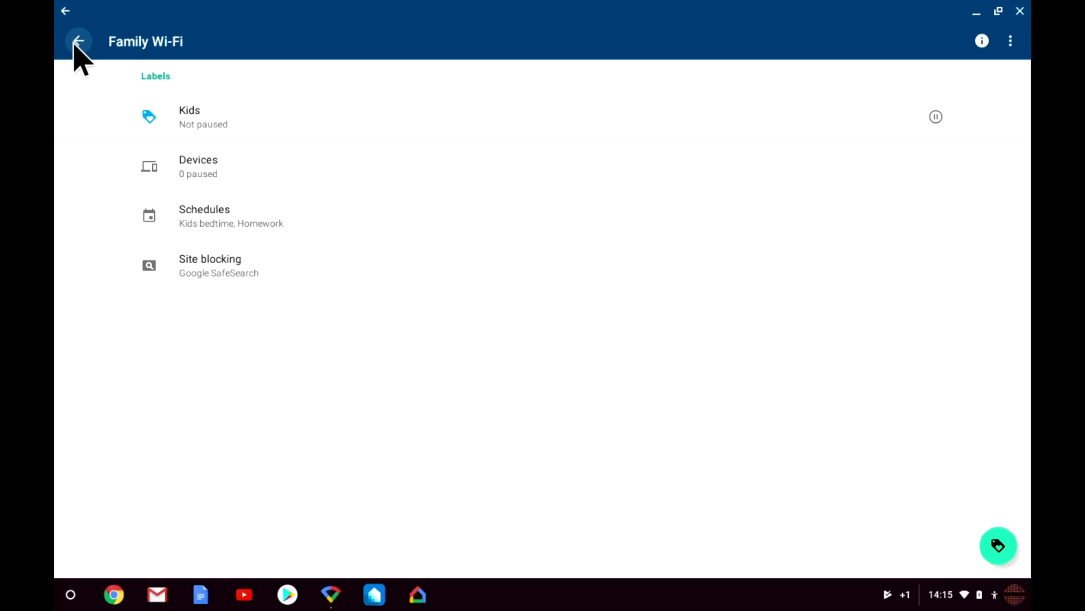
- Go back from Family Wi-Fi to the shortcuts and settings overview
click(78, 40)
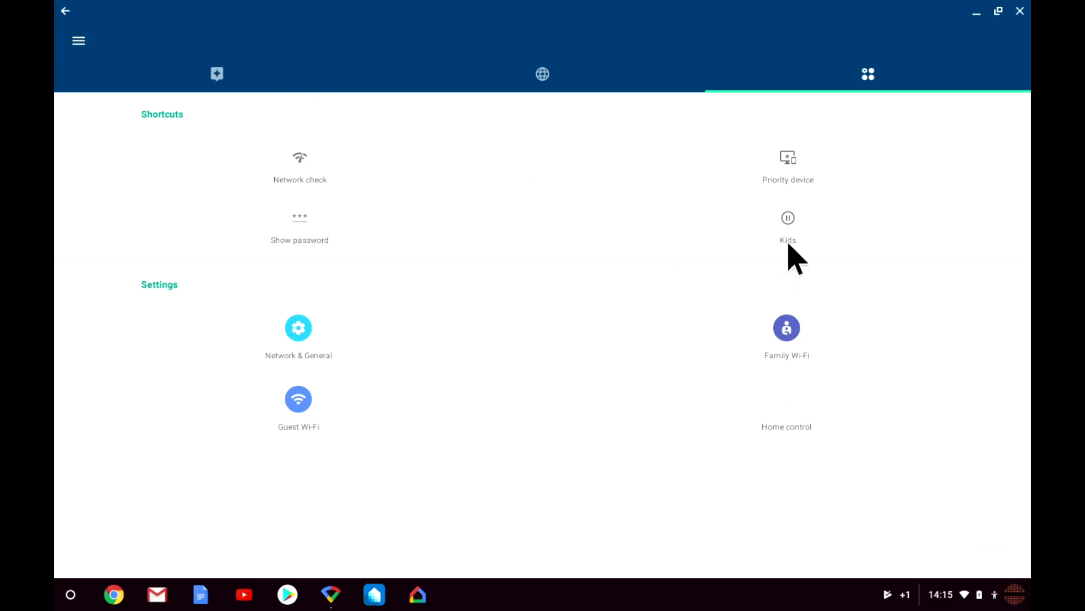
mouse_move(799, 249)
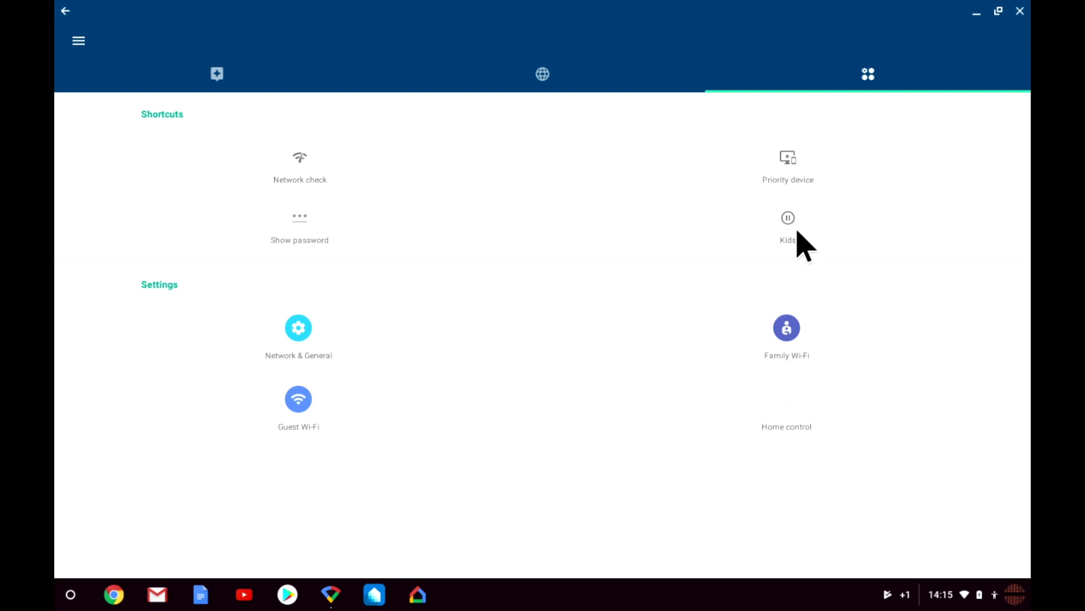
mouse_move(798, 243)
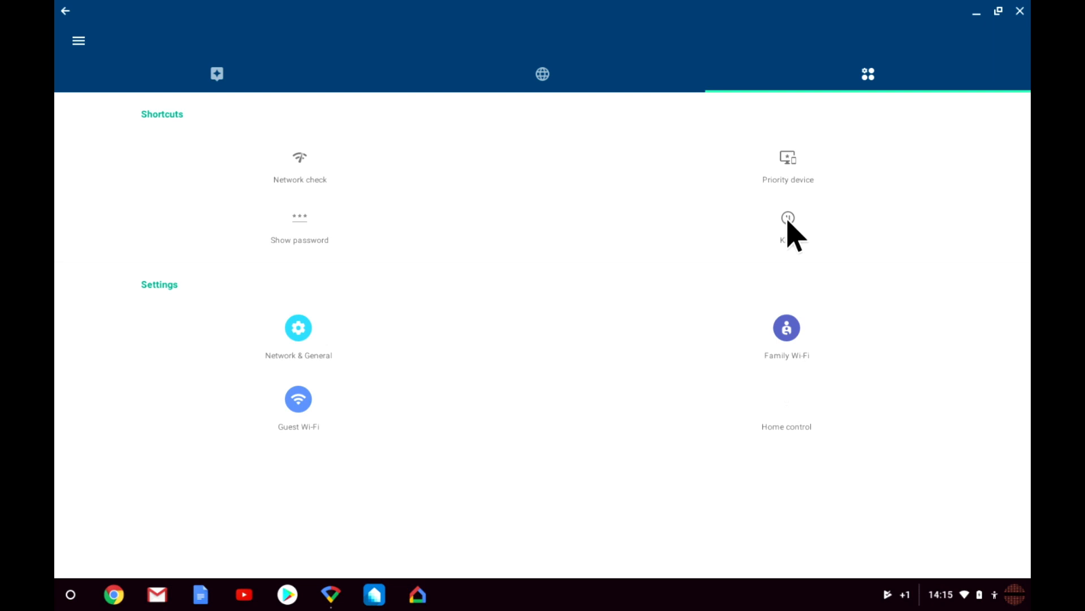
- Pause the Kids label with a one-hour end time
click(787, 225)
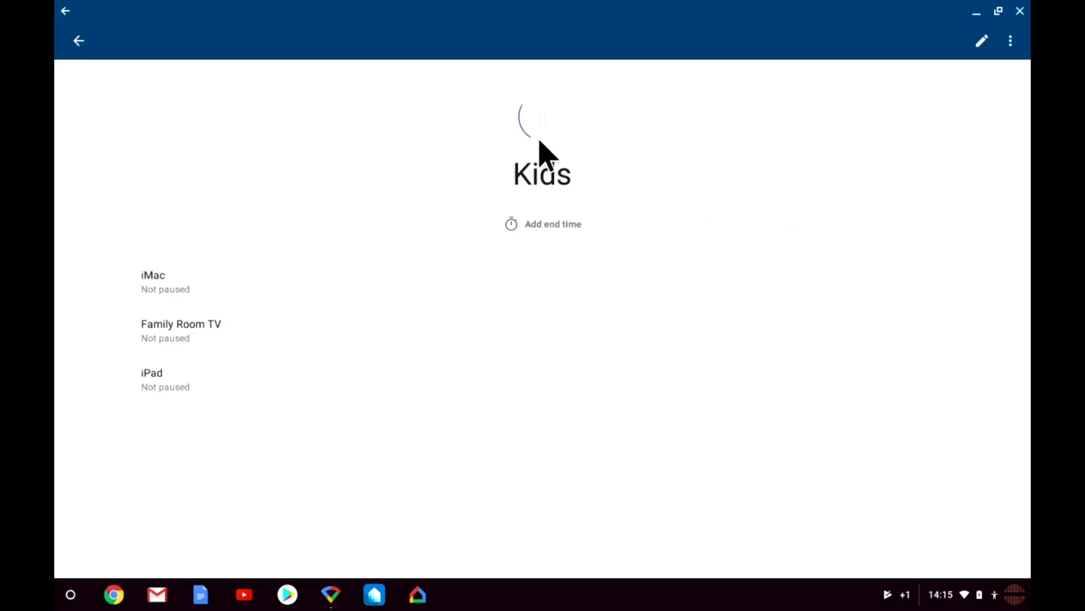
mouse_move(473, 260)
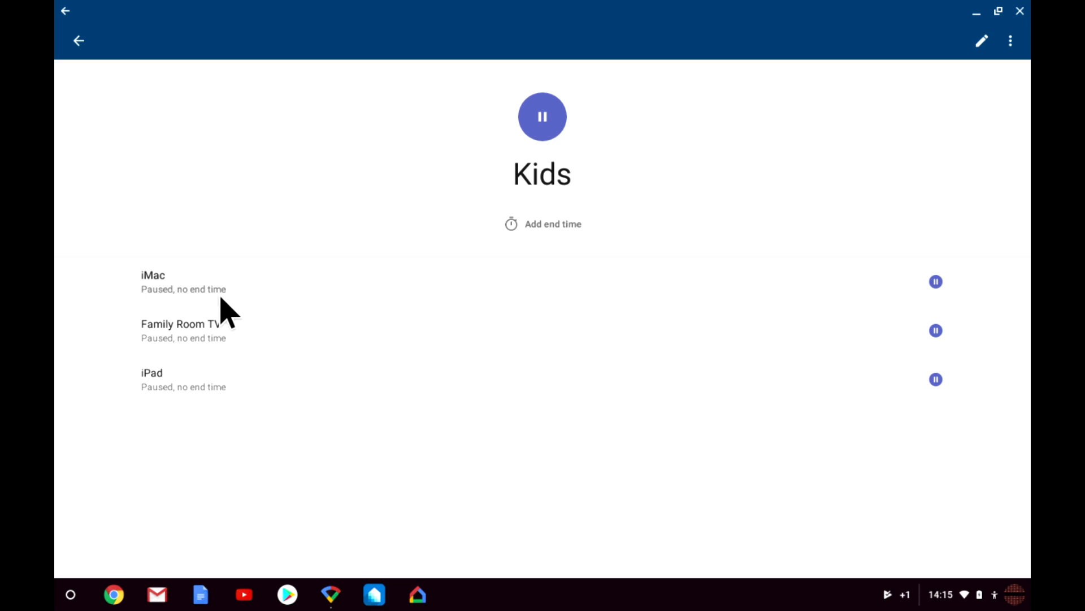
mouse_move(577, 246)
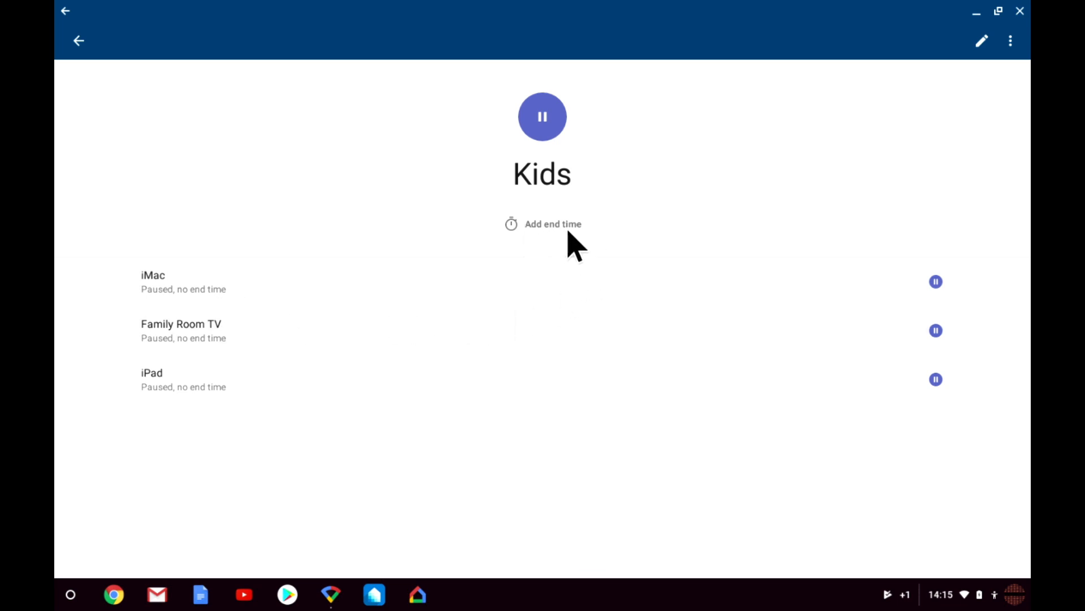
click(552, 224)
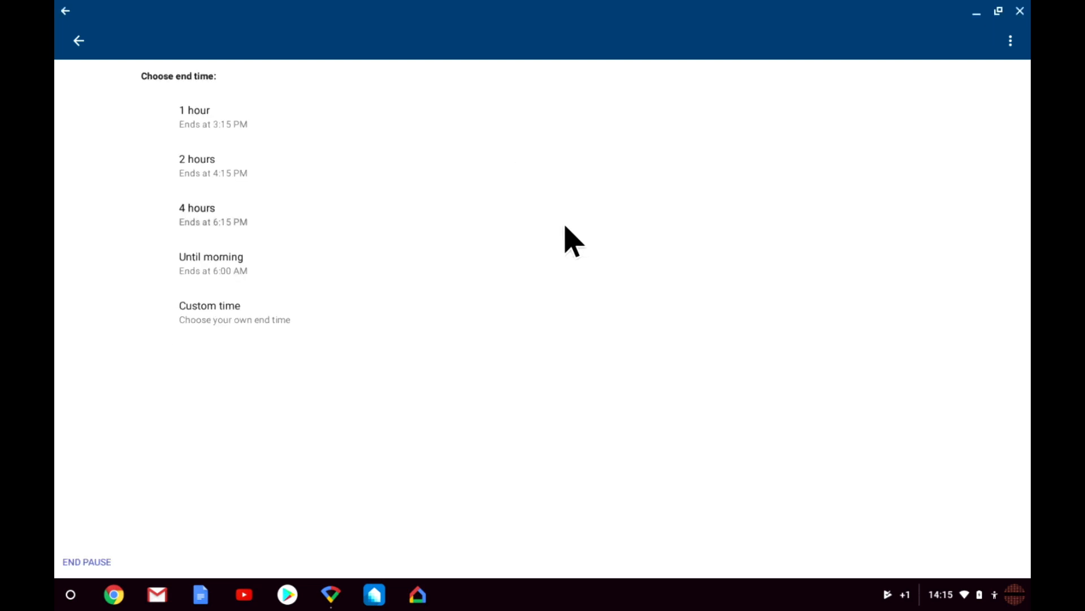
mouse_move(435, 145)
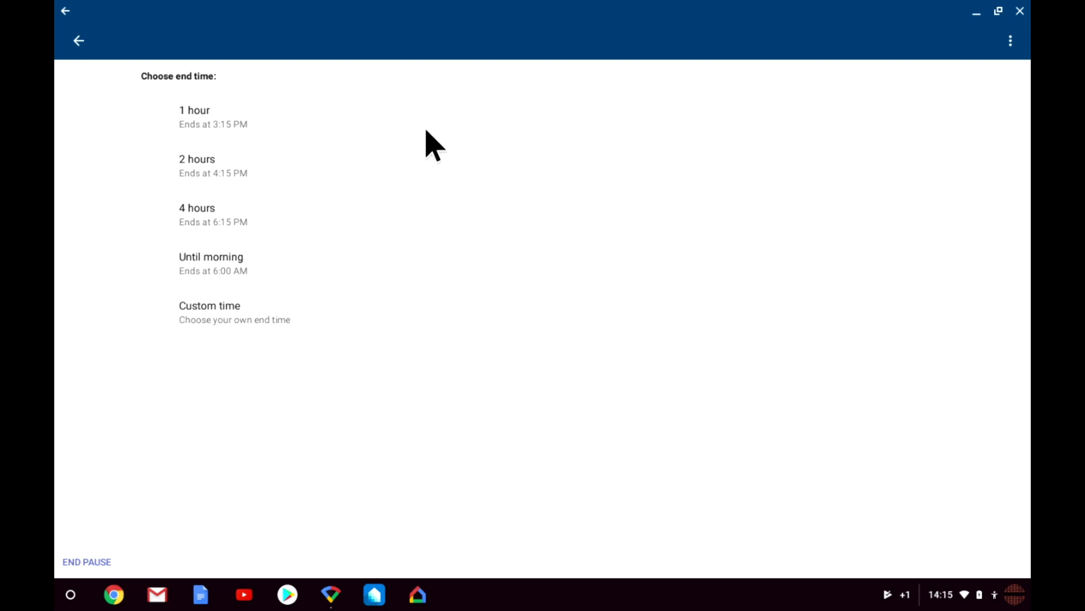
click(195, 116)
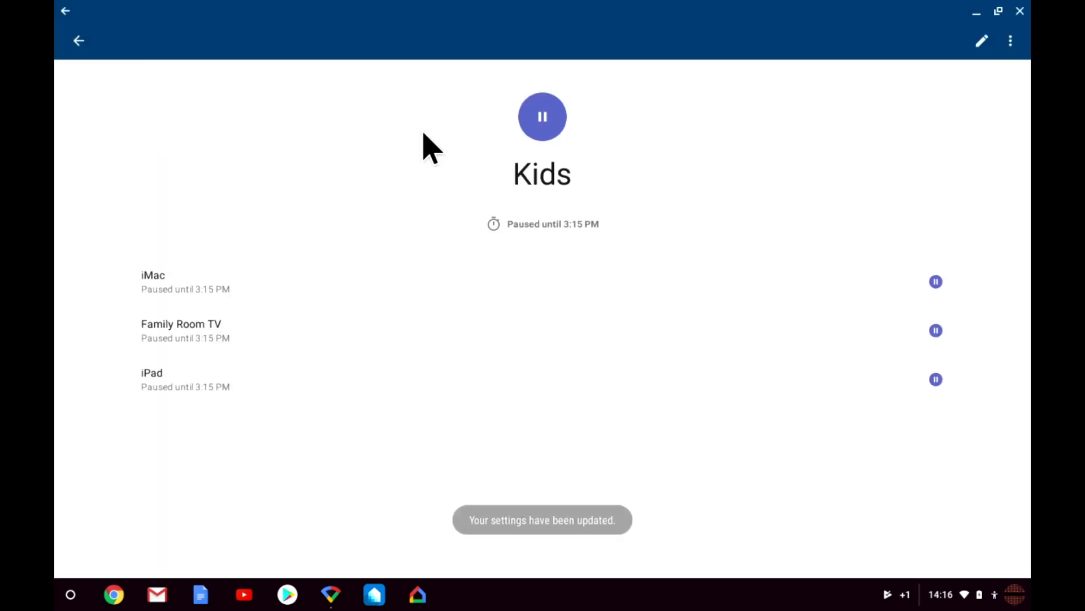
mouse_move(574, 251)
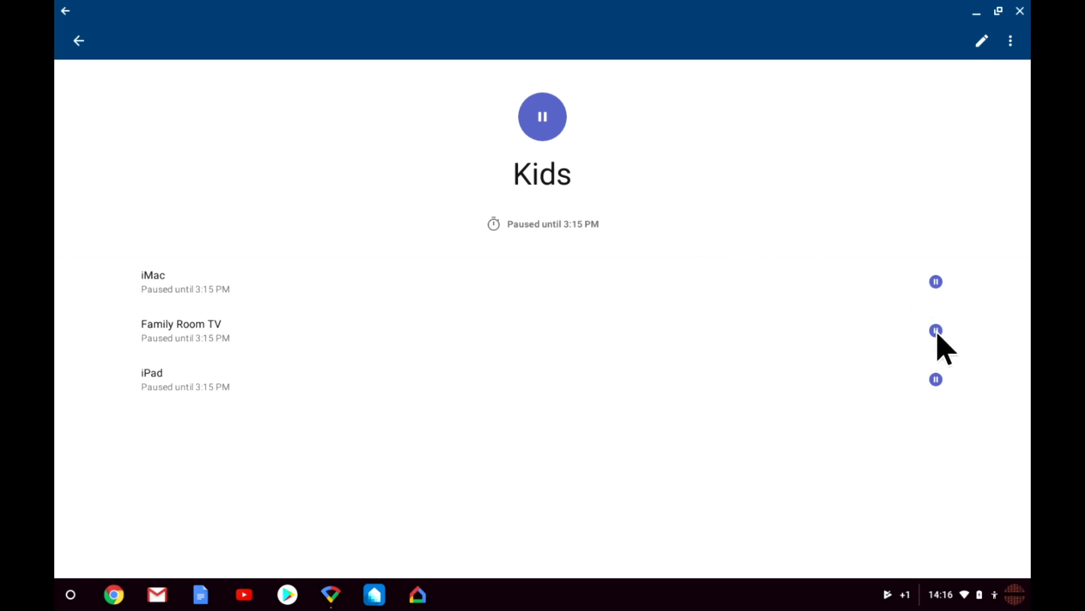
- Toggle the Family Room TV pause, then pause all Kids devices indefinitely
click(936, 330)
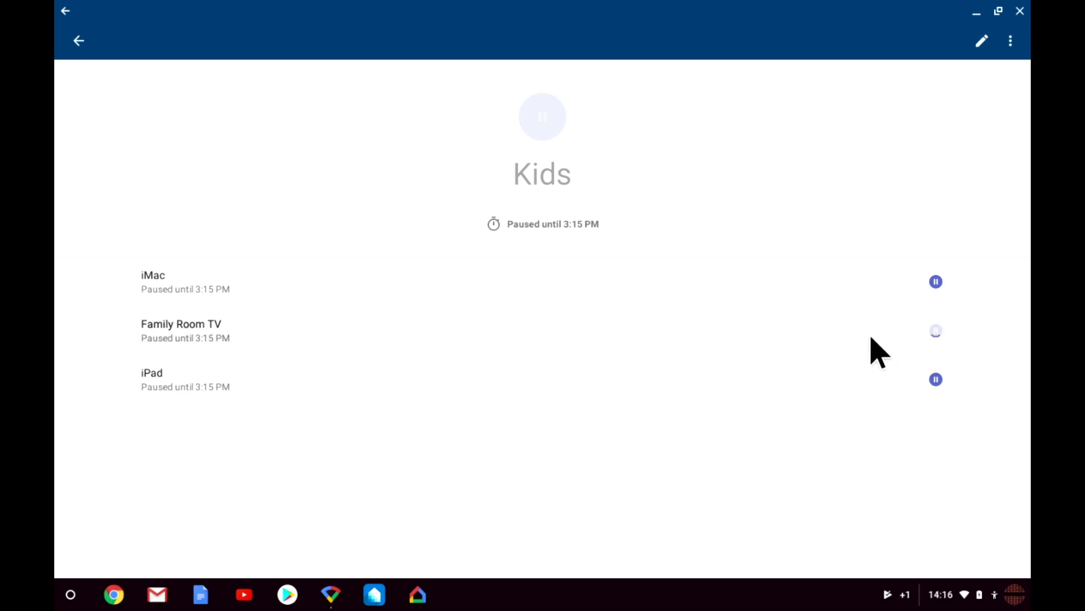
click(935, 331)
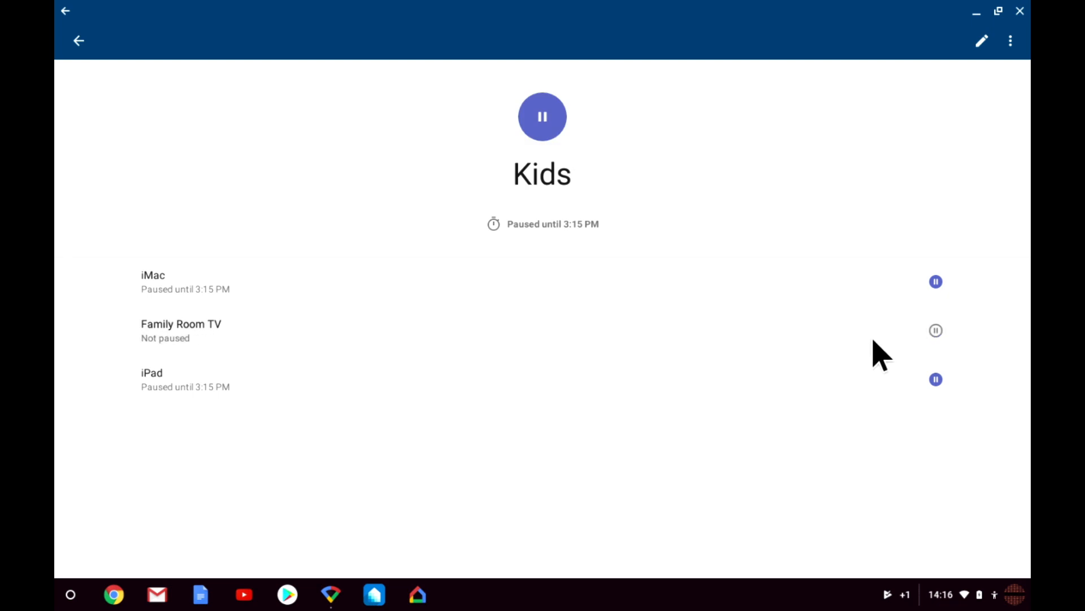
mouse_move(820, 294)
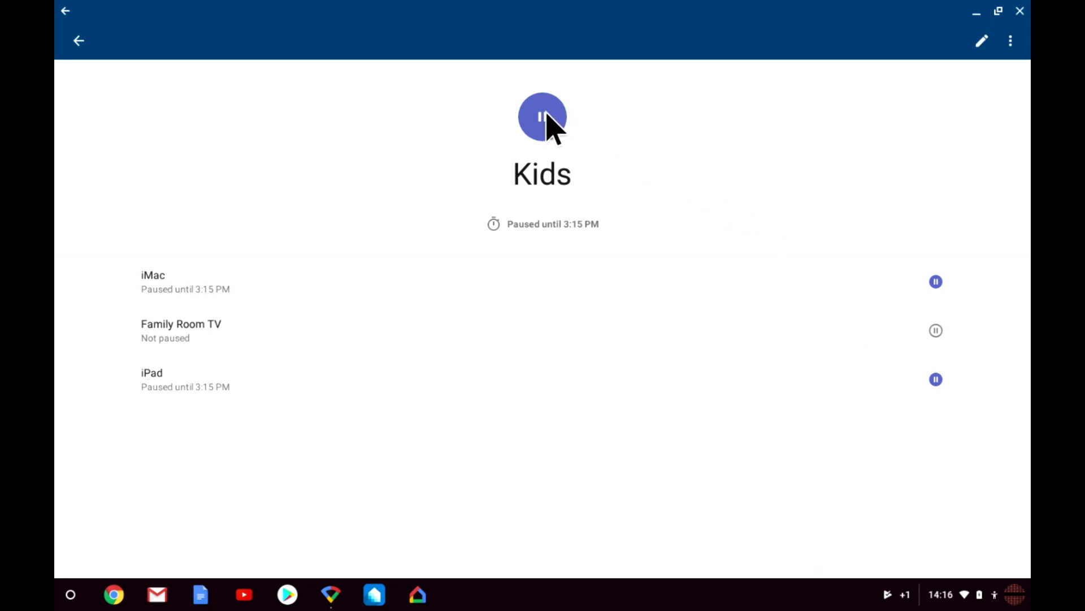
click(542, 116)
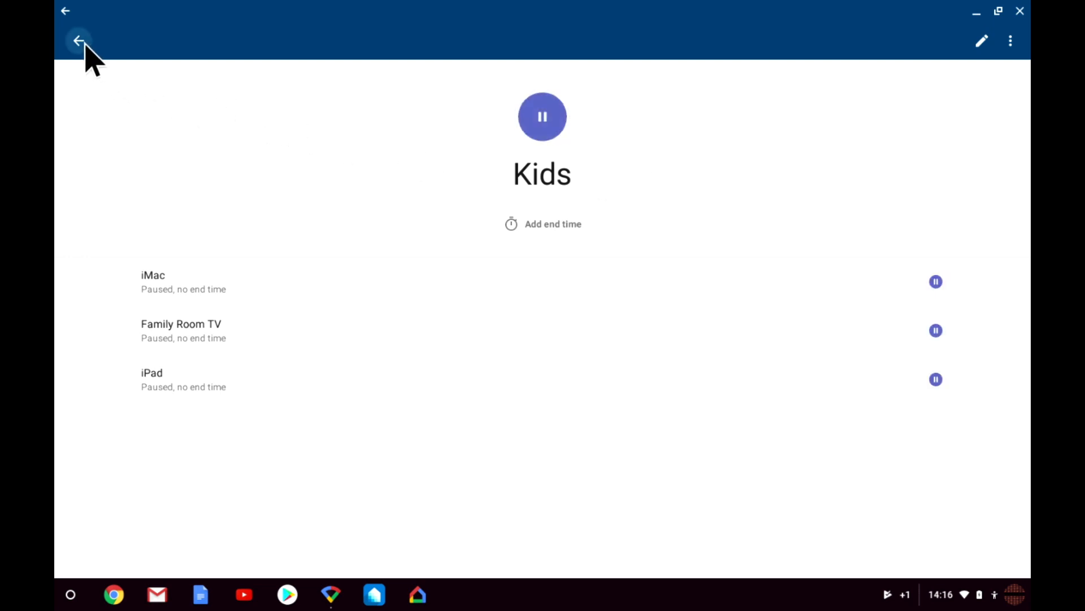
- Unpause the Kids shortcut from the overview and return to the overview screen
click(78, 41)
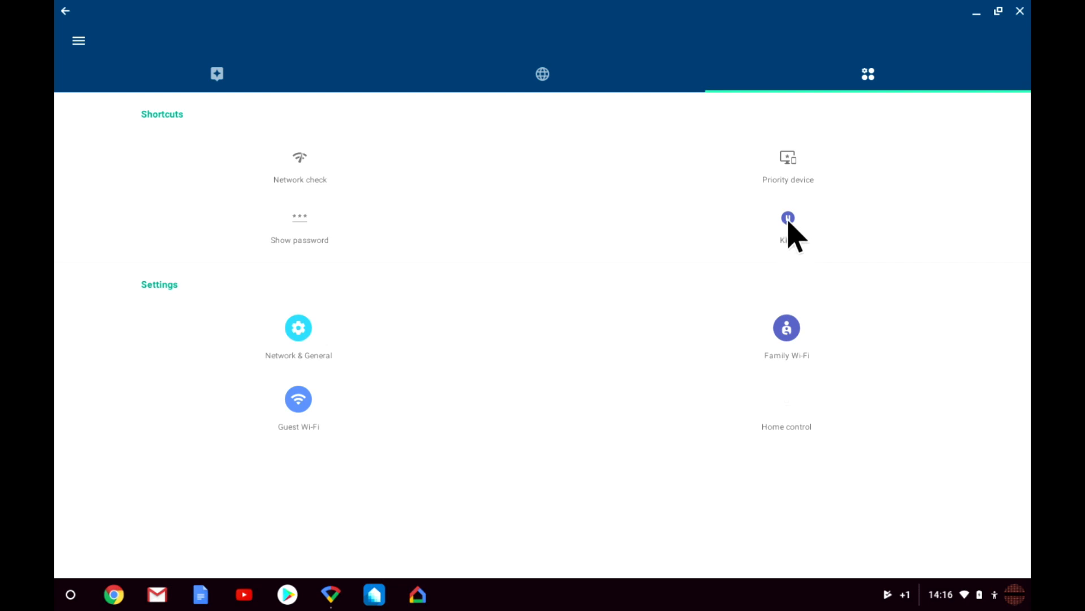
click(787, 229)
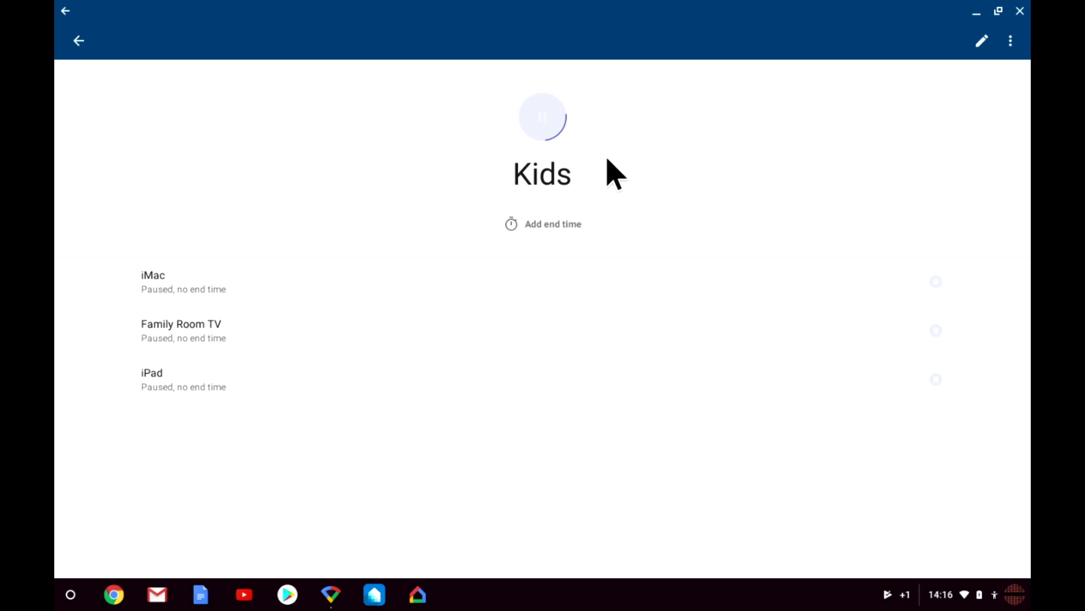
mouse_move(594, 163)
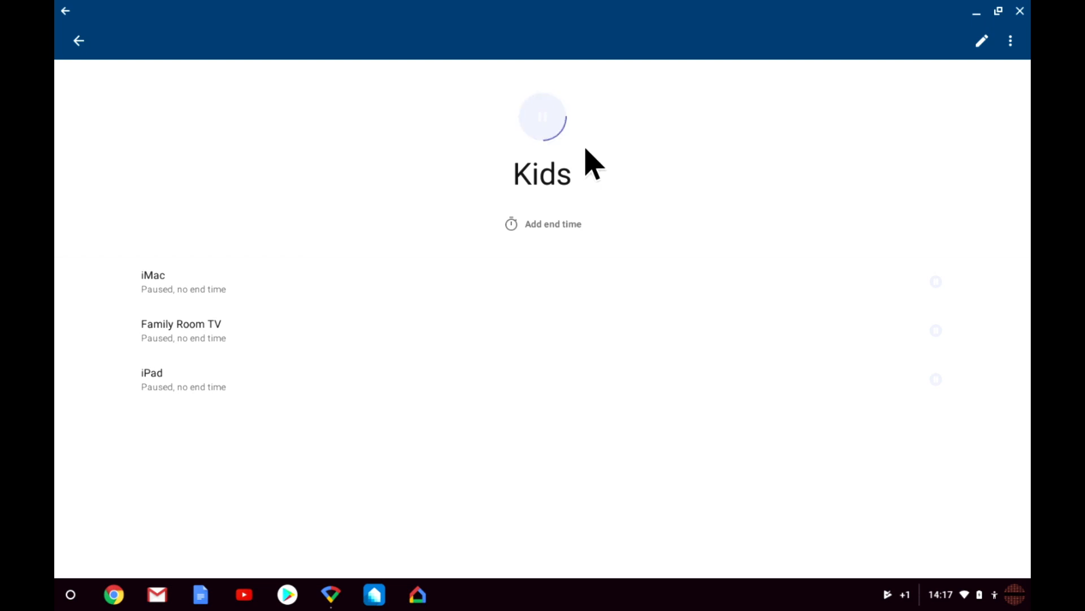
click(543, 117)
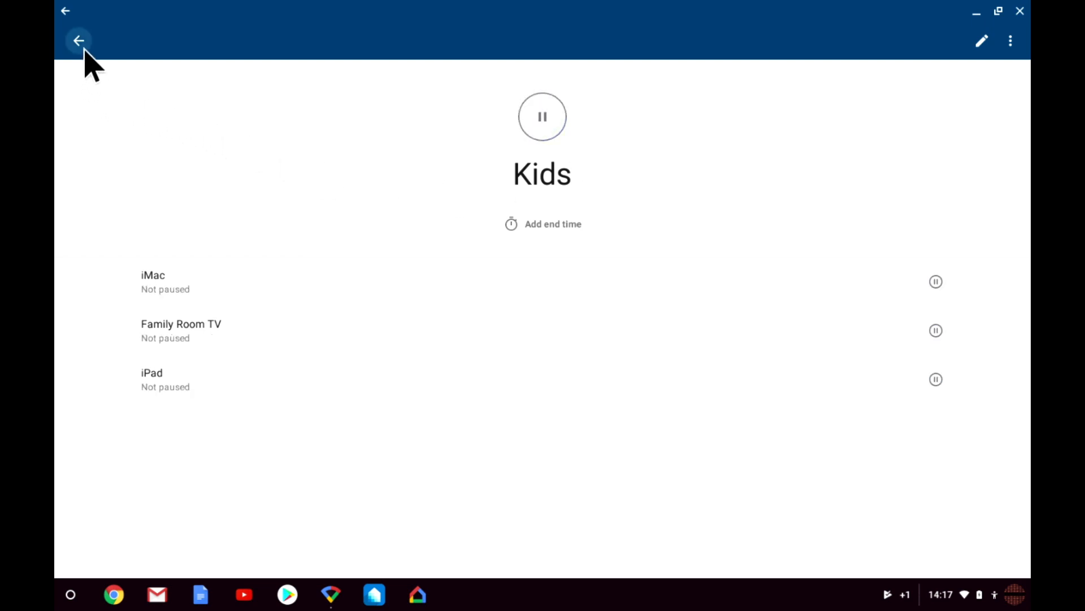
click(78, 40)
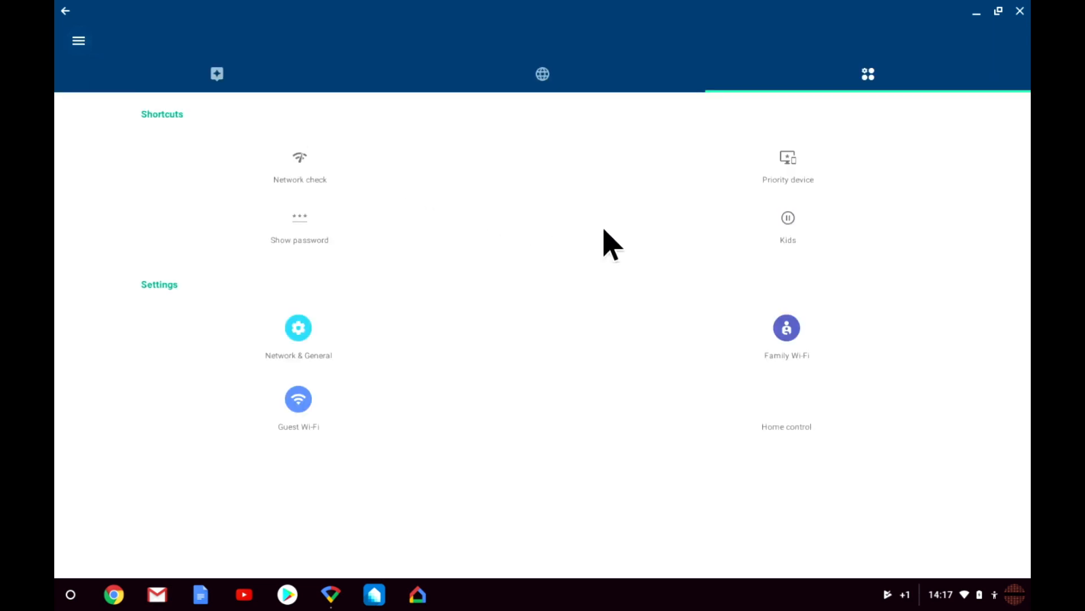
mouse_move(810, 259)
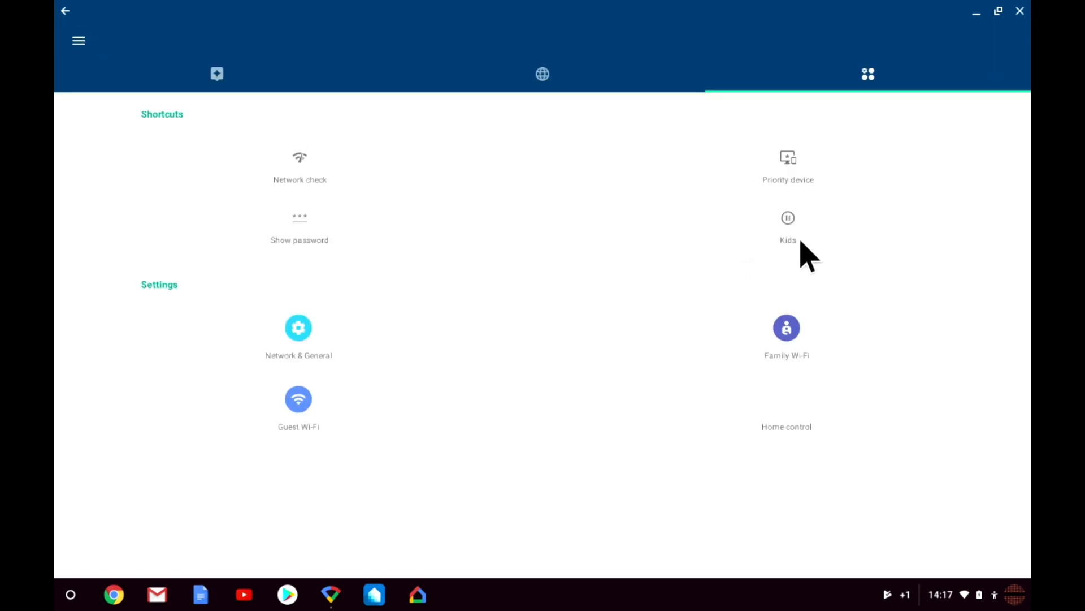